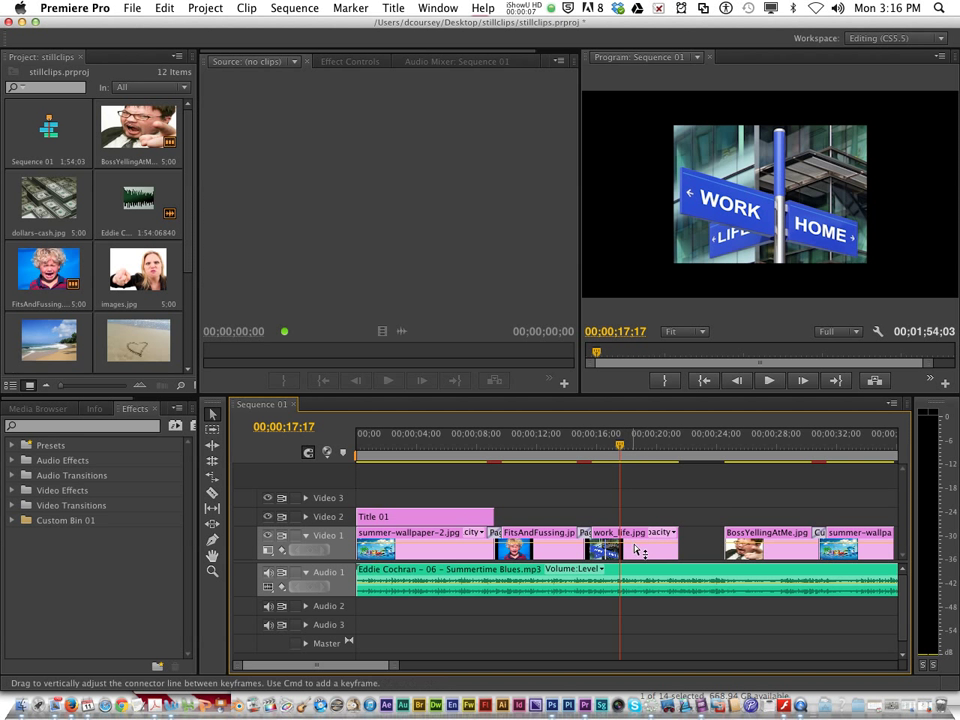
# Scale the work_life.jpg still to frame size and move the playhead to about 16 seconds.
pyautogui.click(441, 445)
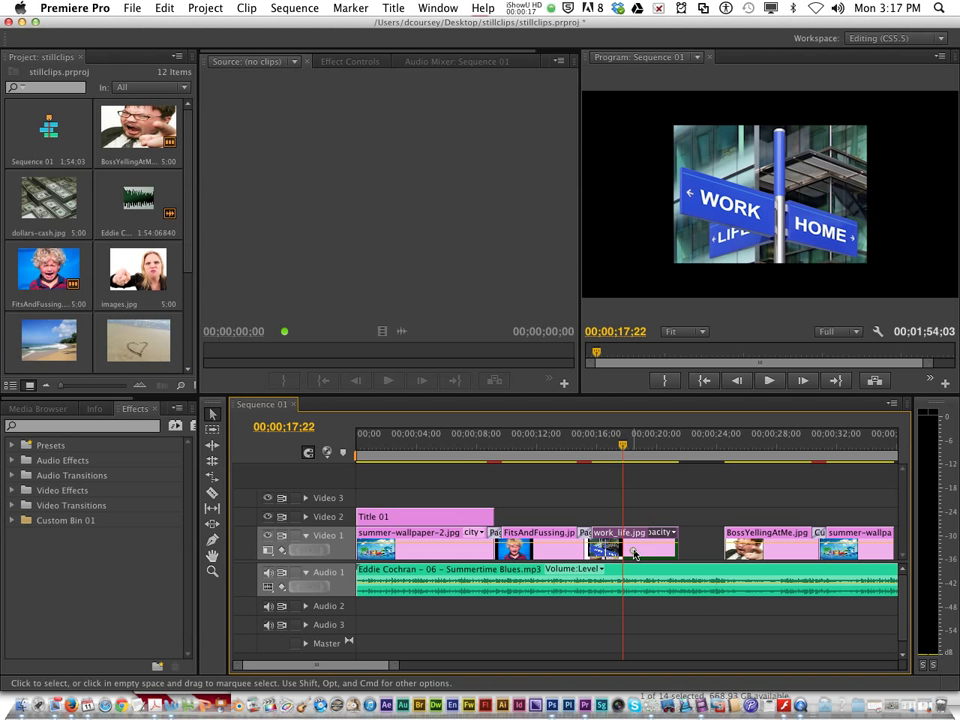
pyautogui.rightClick(635, 548)
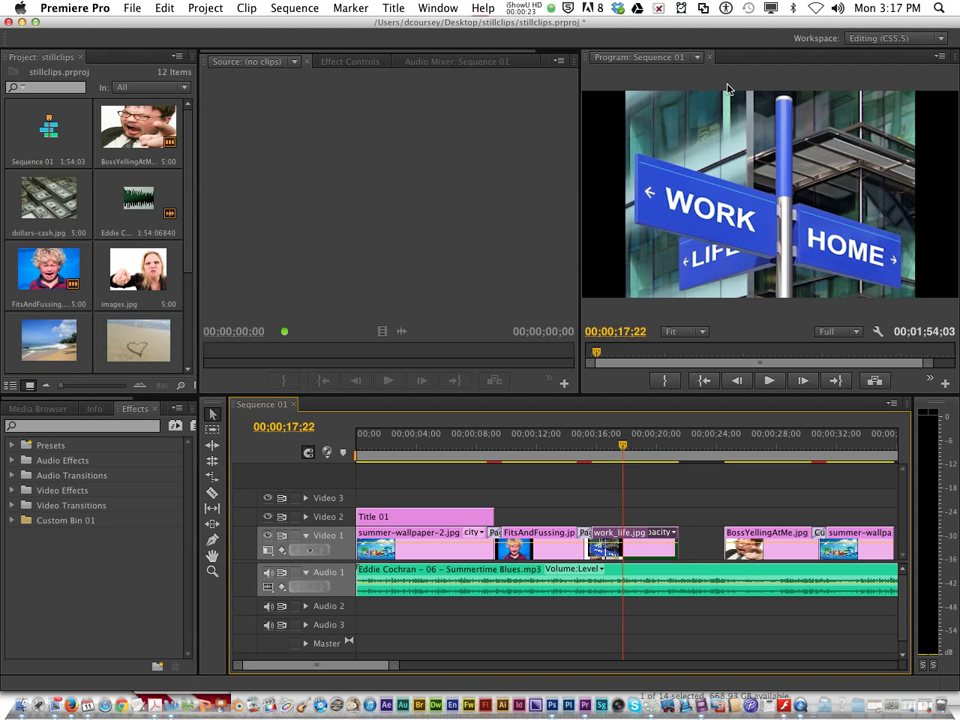
pyautogui.moveTo(775, 291)
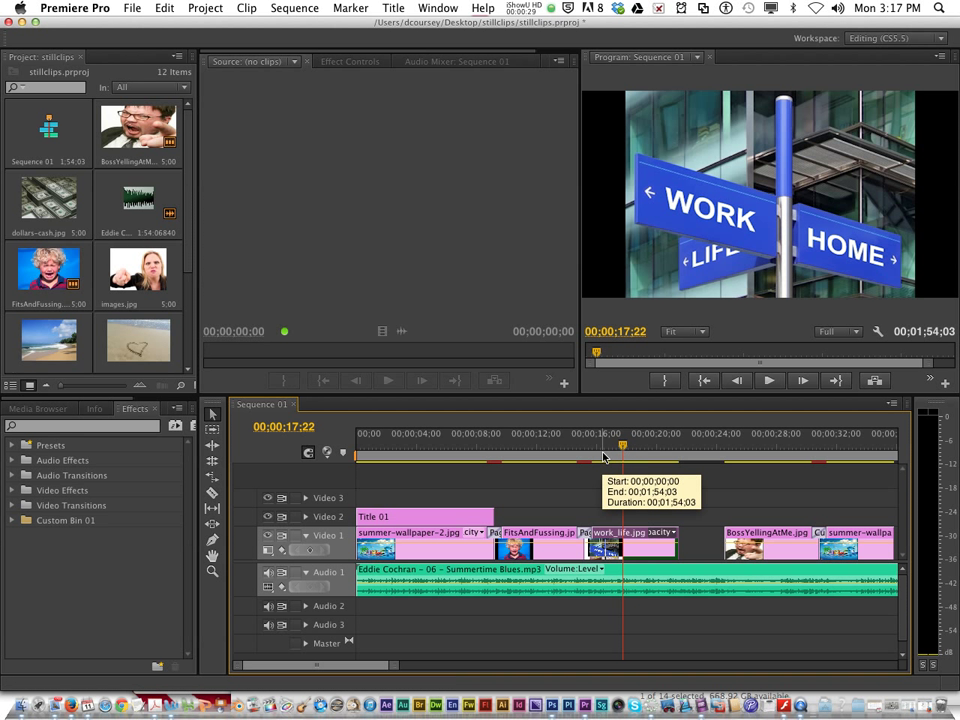
pyautogui.moveTo(620, 447); pyautogui.dragTo(608, 447)
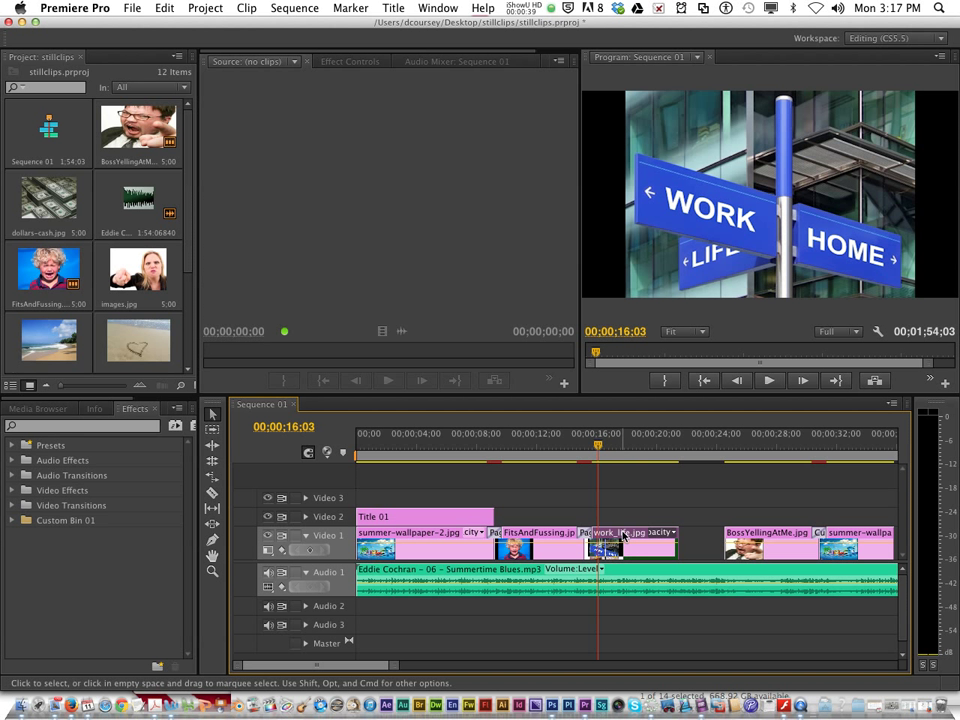
# Show work_life.jpg's Motion properties in Effect Controls: scale 100, position 360, 240.
pyautogui.doubleClick(620, 533)
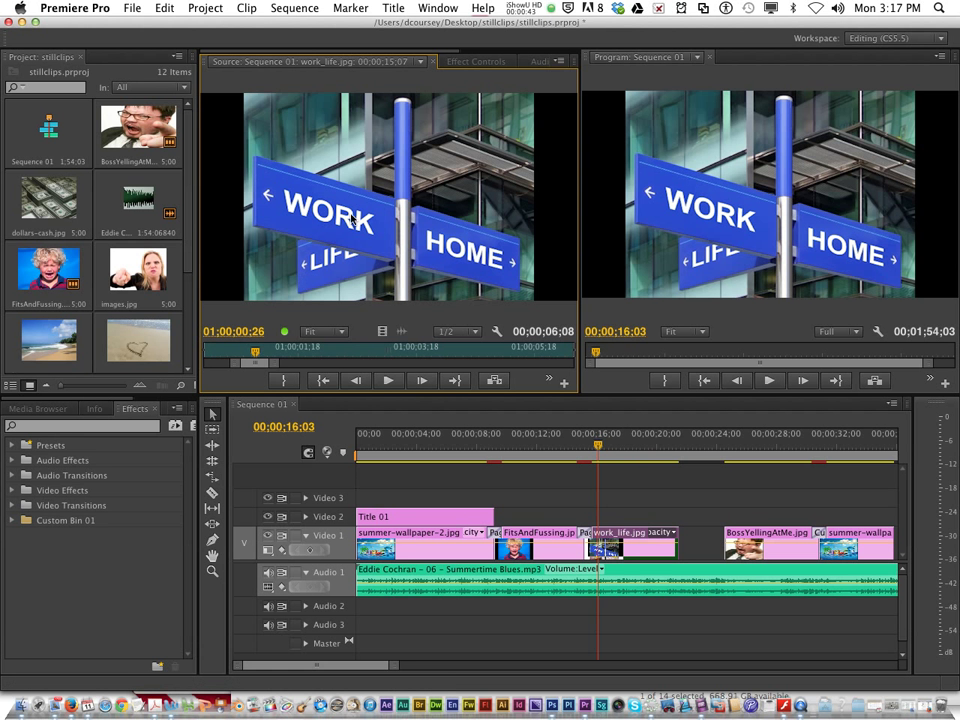
pyautogui.moveTo(450, 196)
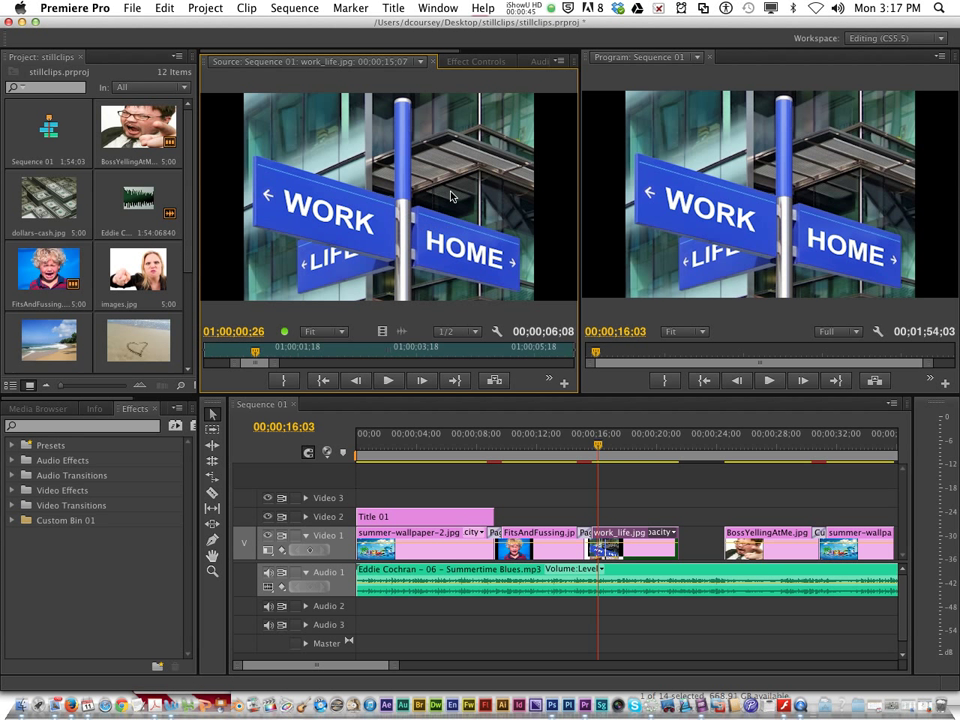
pyautogui.click(477, 61)
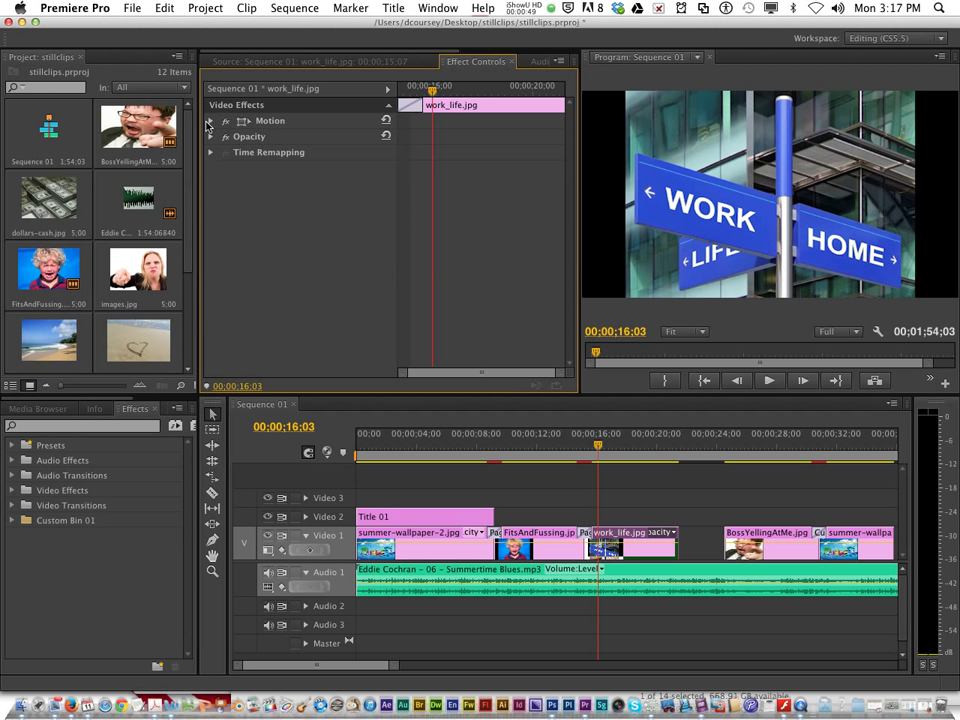
pyautogui.click(210, 121)
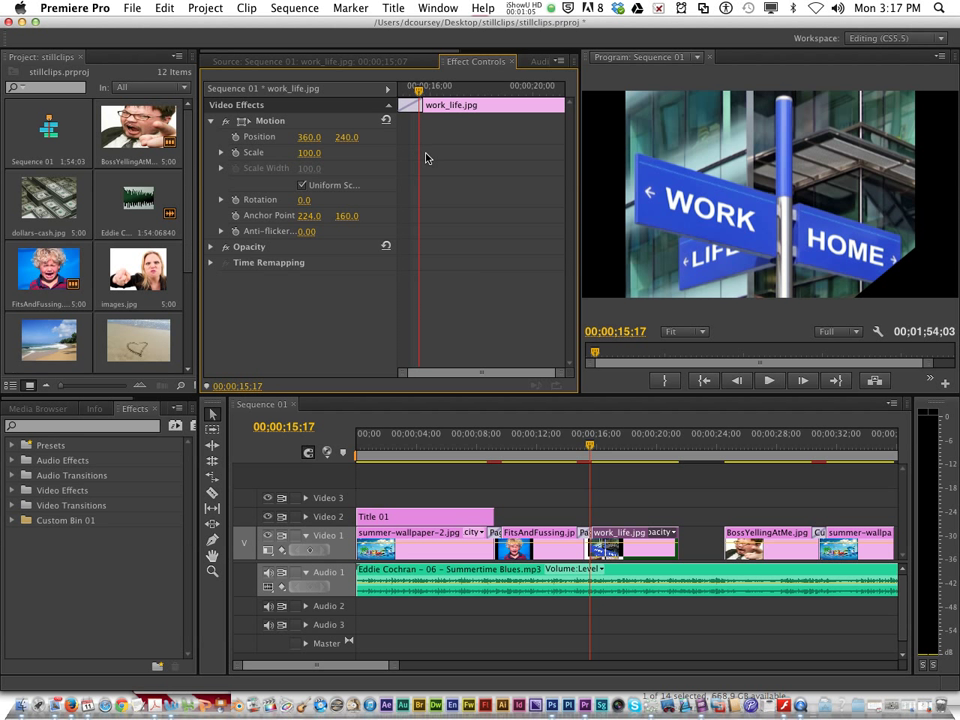
pyautogui.moveTo(224, 158)
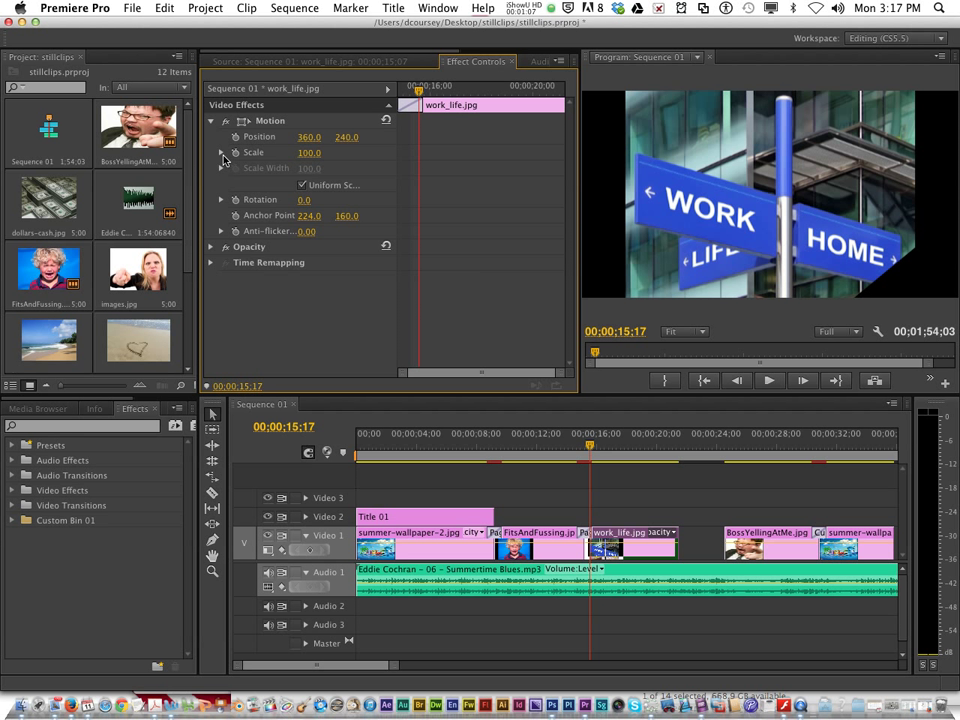
# Keyframe work_life.jpg's Scale to grow from 100 to about 150.
pyautogui.click(221, 152)
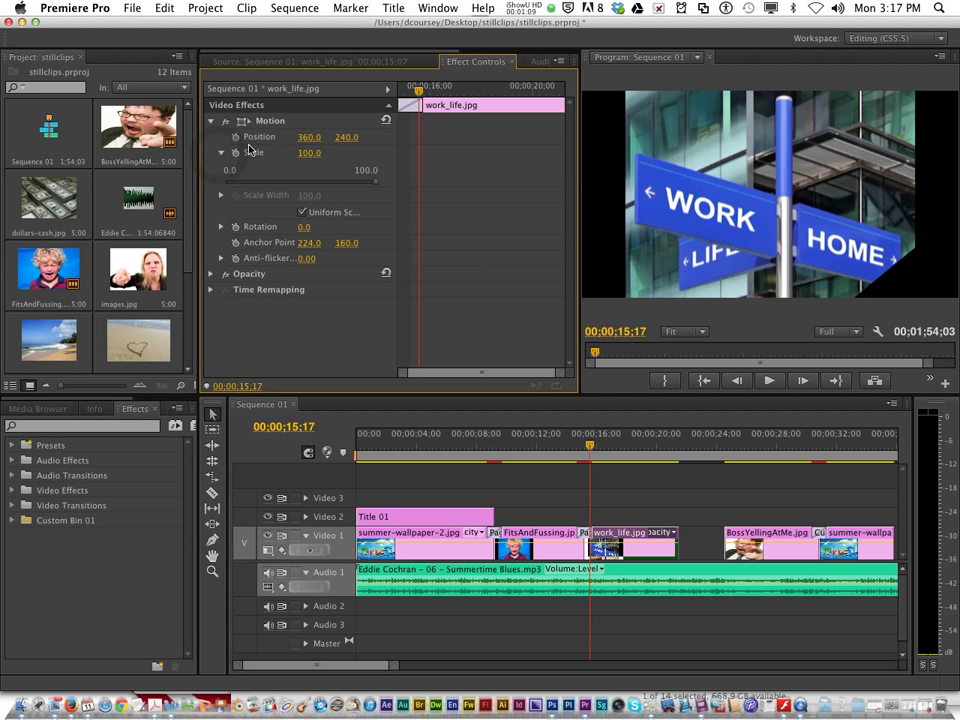
pyautogui.moveTo(236, 152)
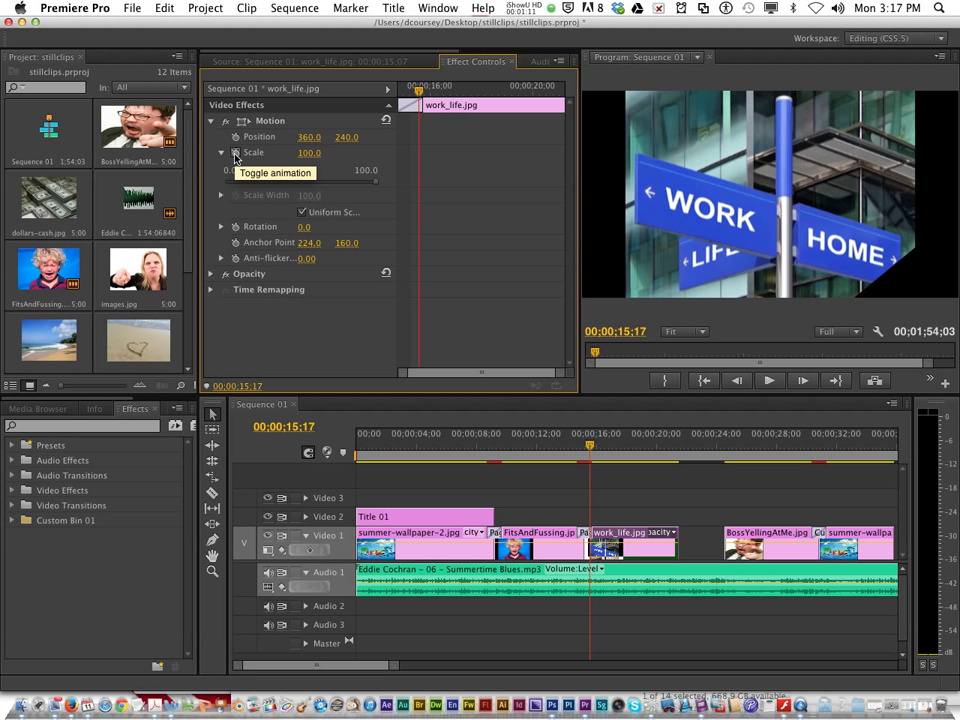
pyautogui.click(235, 152)
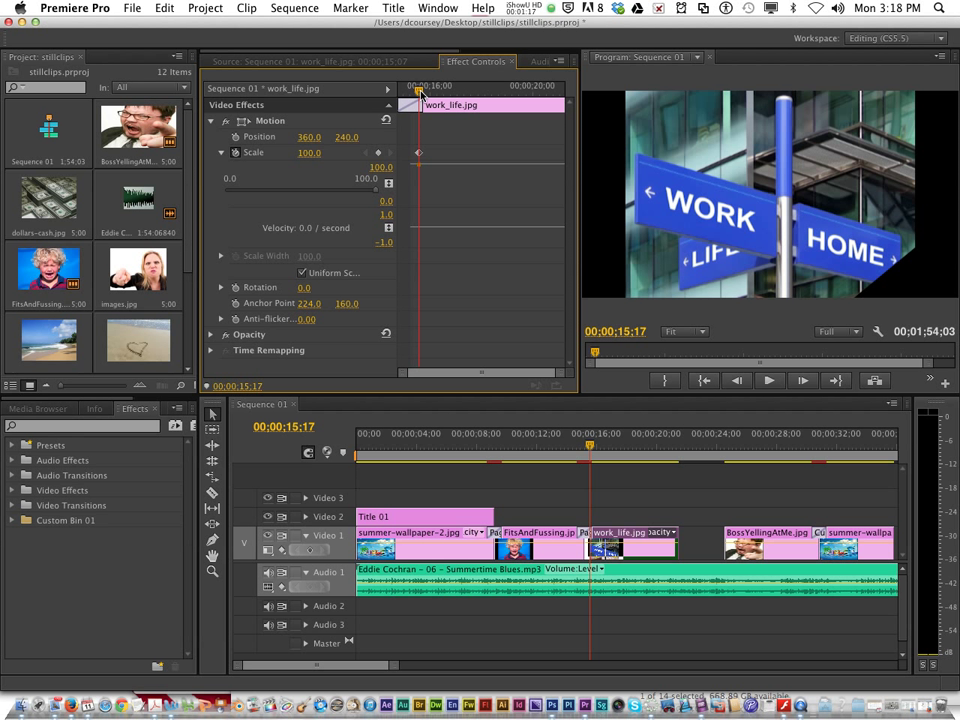
pyautogui.moveTo(420, 95)
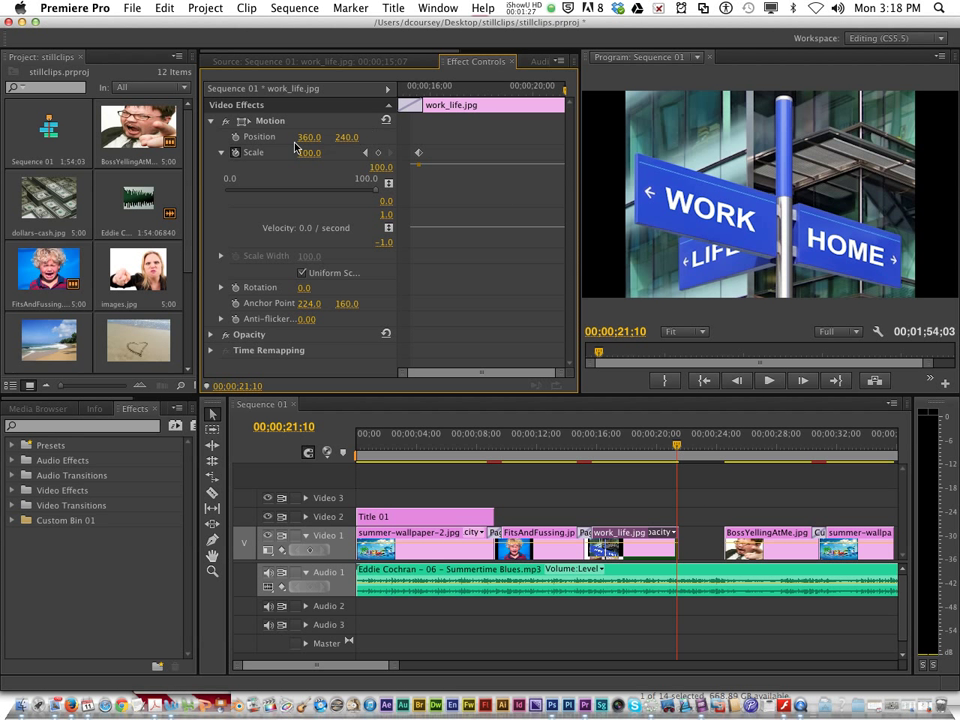
pyautogui.moveTo(384, 153)
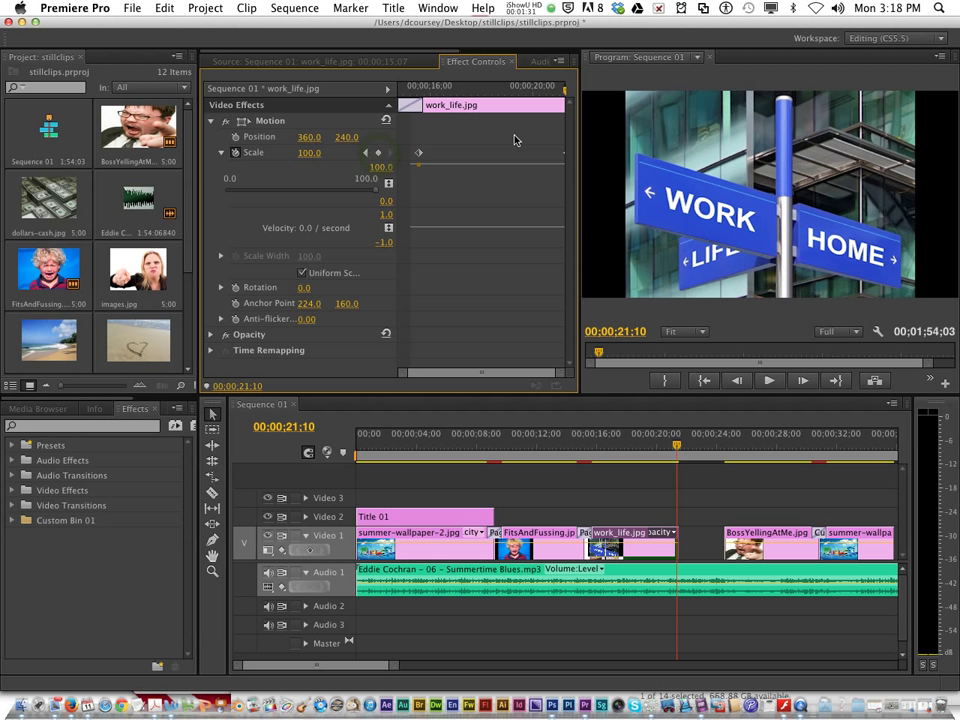
pyautogui.moveTo(567, 159)
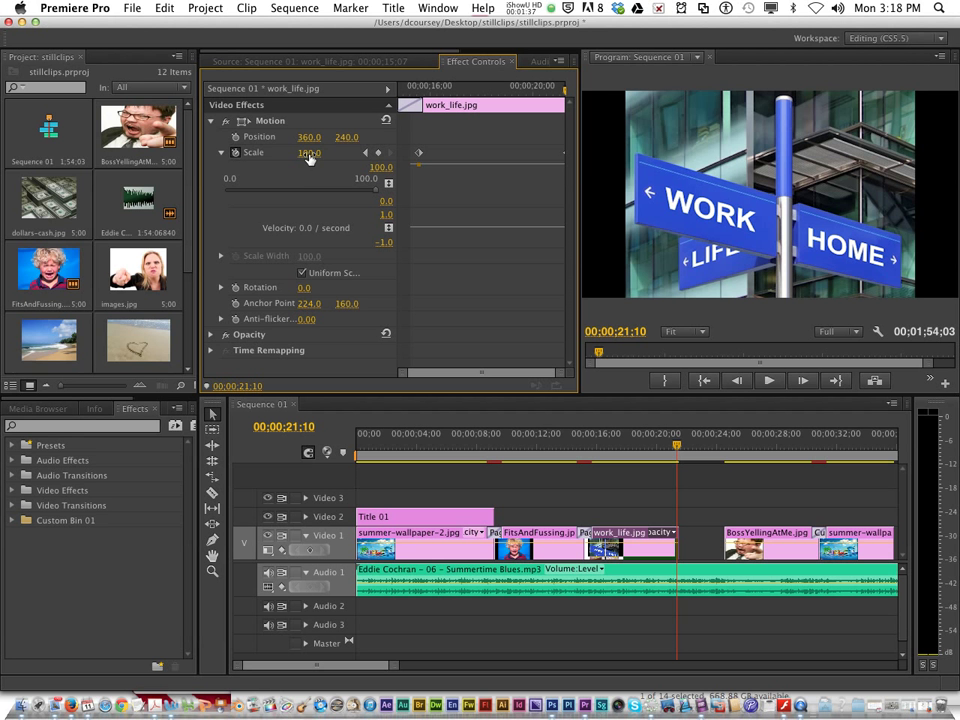
pyautogui.moveTo(310, 152); pyautogui.dragTo(310, 180)
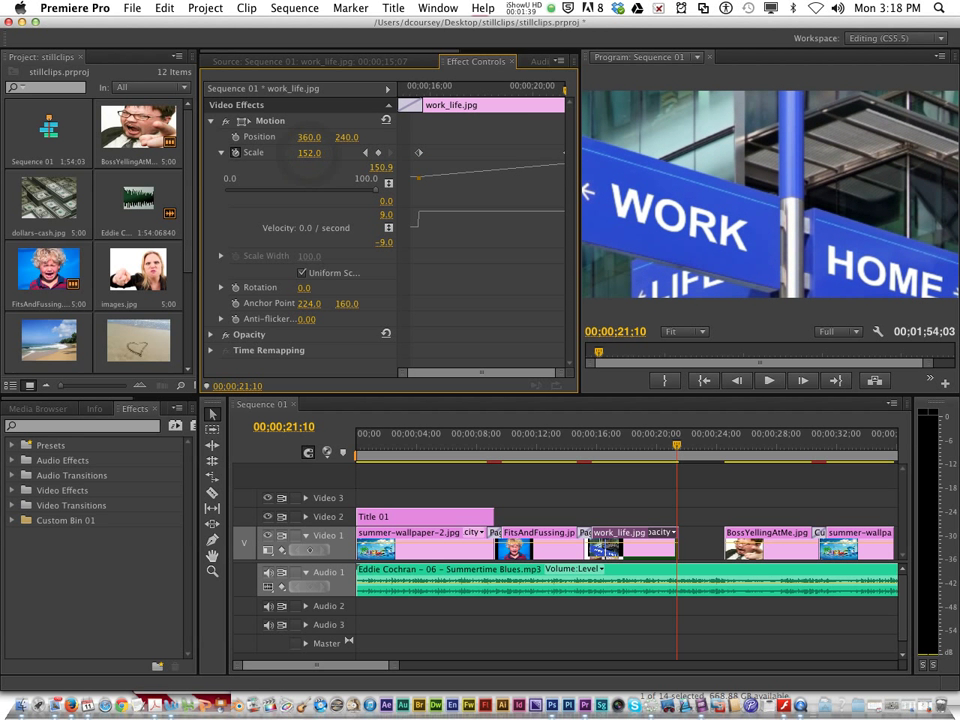
pyautogui.moveTo(320, 152); pyautogui.dragTo(300, 152)
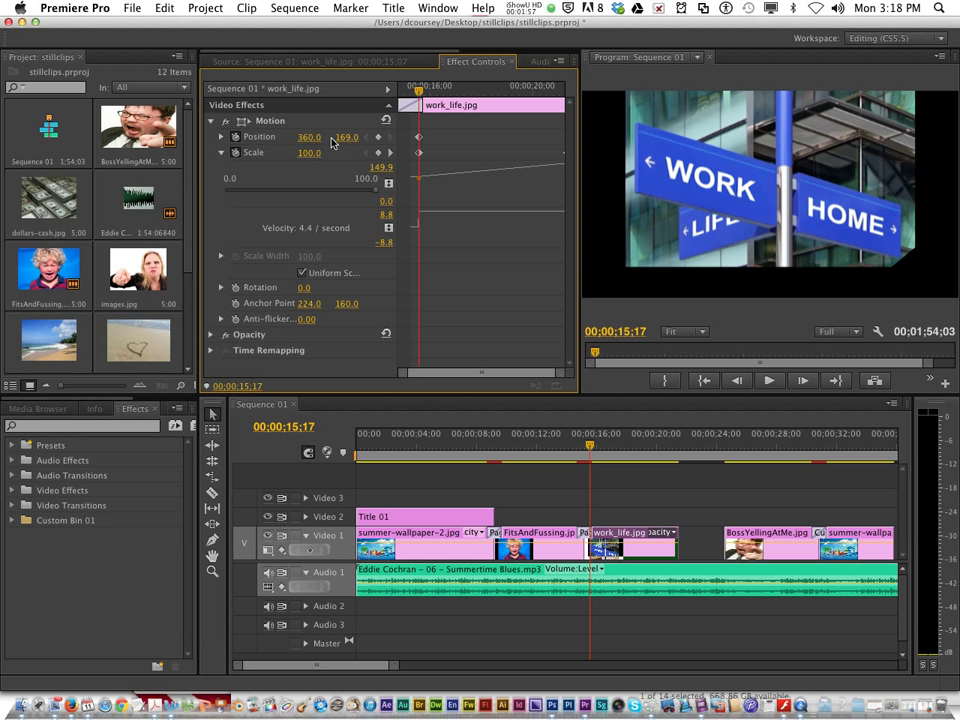
# Adjust work_life.jpg's keyframed vertical Position, then bring up FitsAndFussing.jpg.
pyautogui.moveTo(310, 137); pyautogui.dragTo(308, 137)
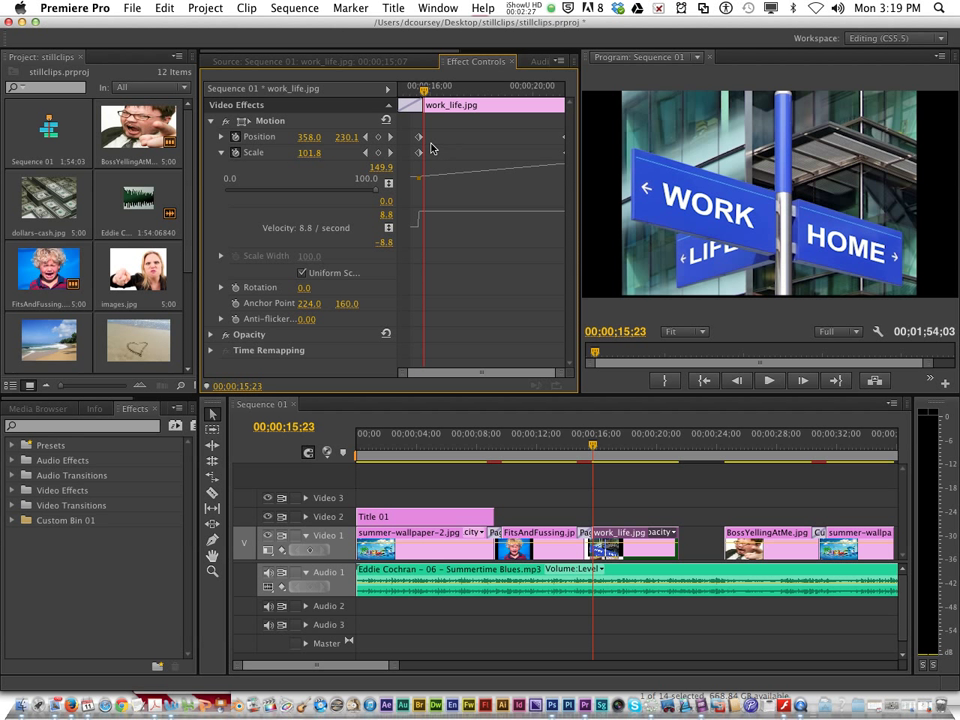
pyautogui.moveTo(574, 151)
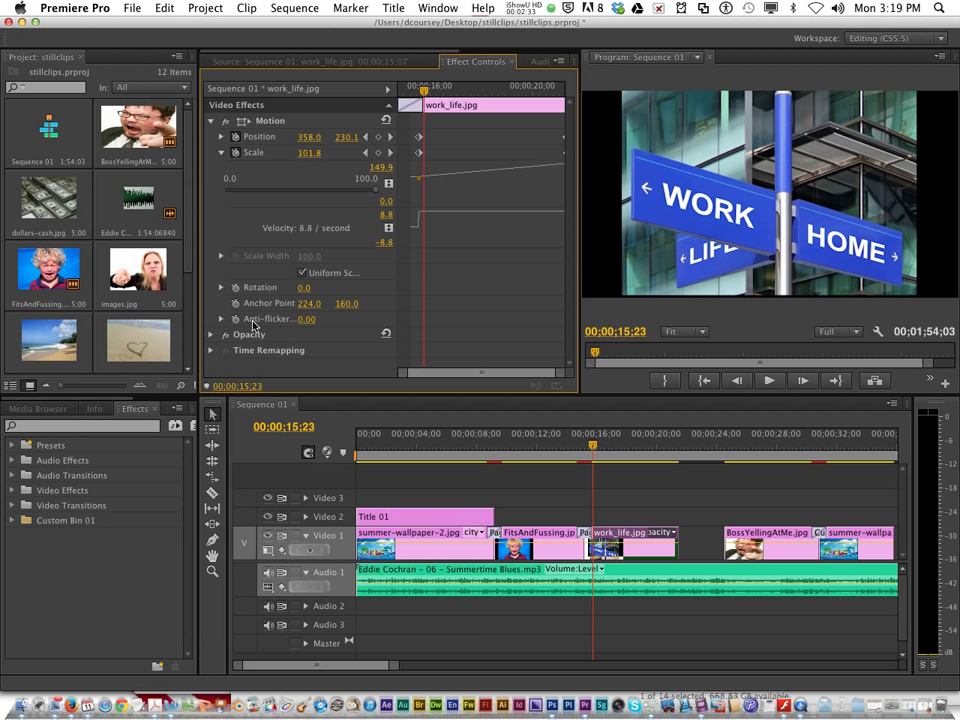
pyautogui.click(211, 334)
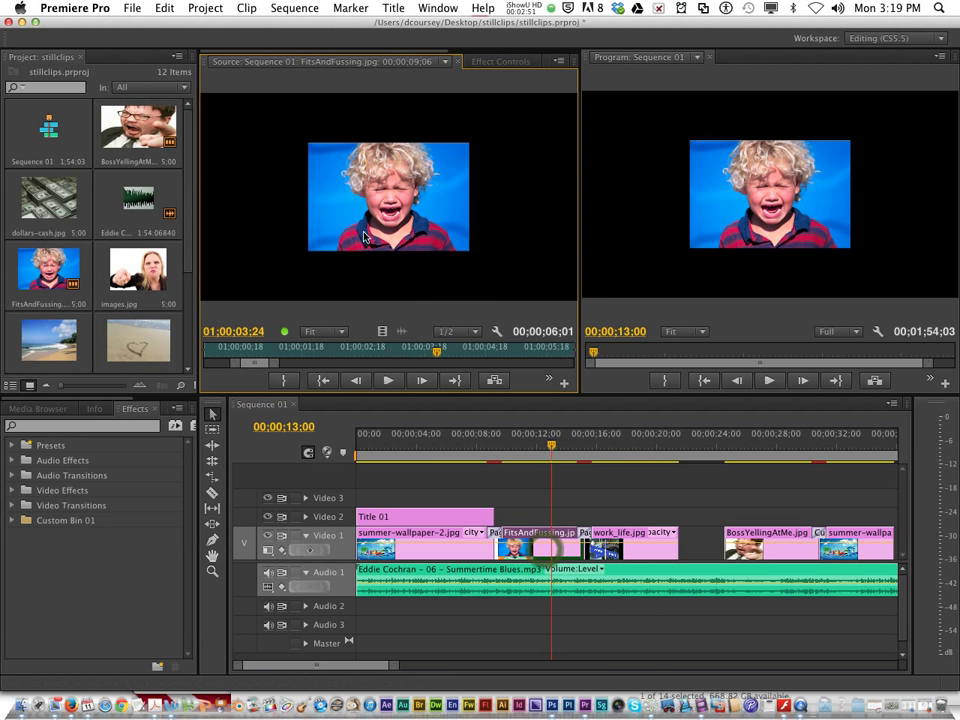
# Scale FitsAndFussing.jpg to frame size and show its Effect Controls.
pyautogui.rightClick(515, 545)
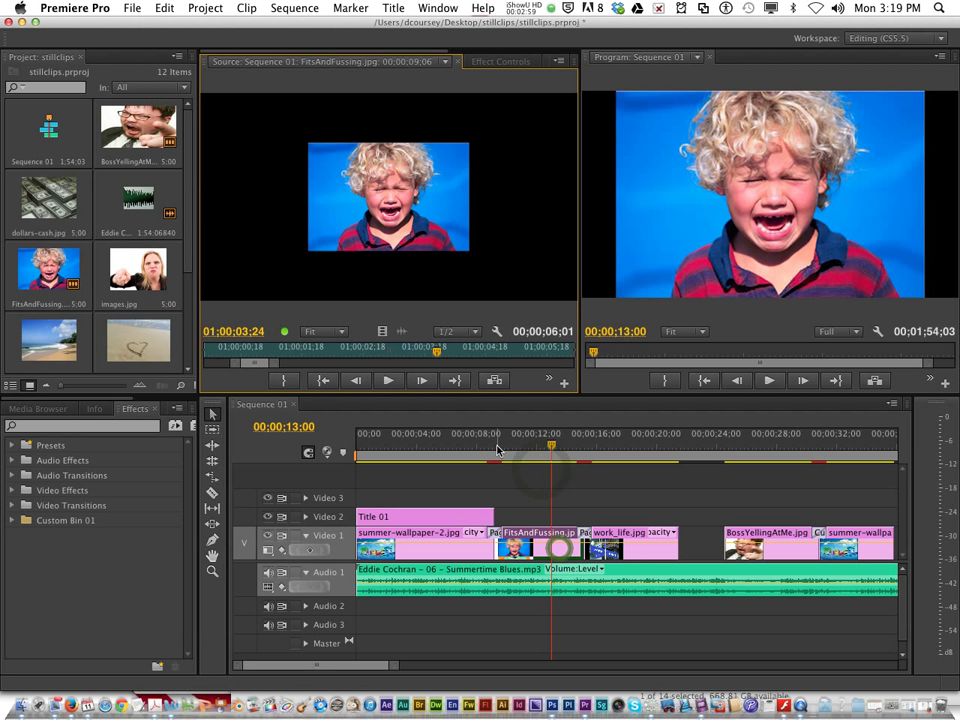
pyautogui.click(500, 61)
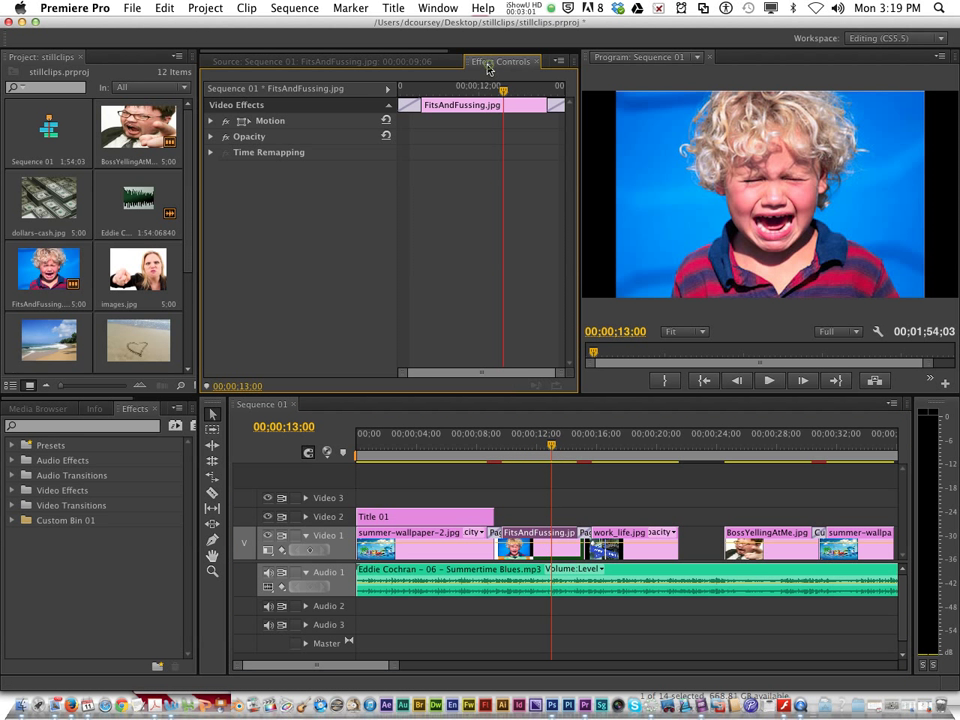
# Keyframe FitsAndFussing.jpg's Scale between 100 and 180, then return the playhead to 00:00.
pyautogui.click(211, 120)
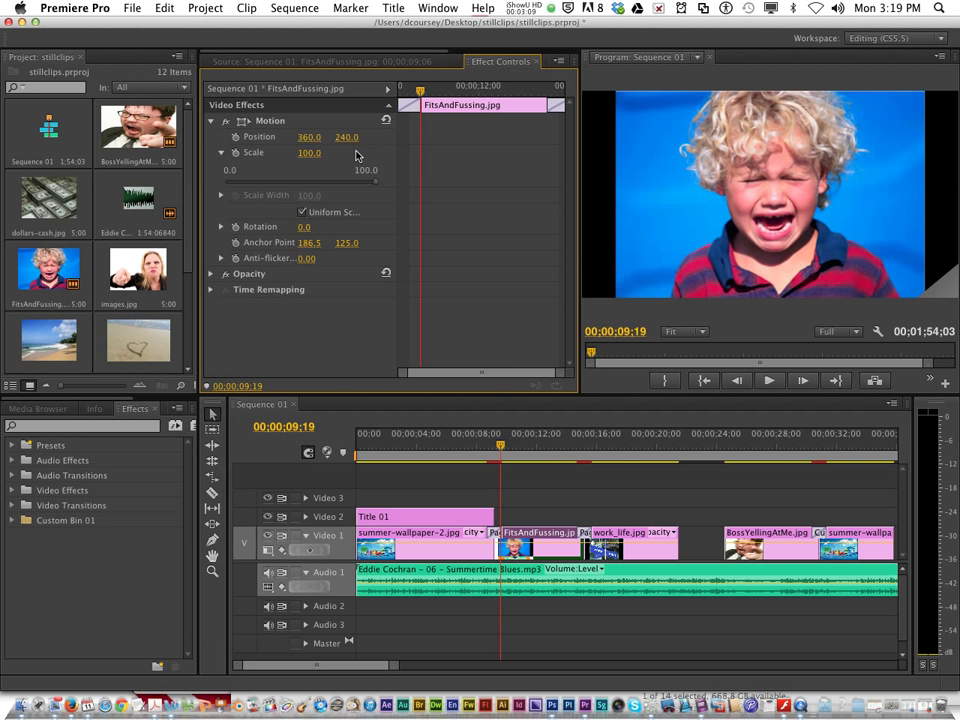
pyautogui.click(221, 152)
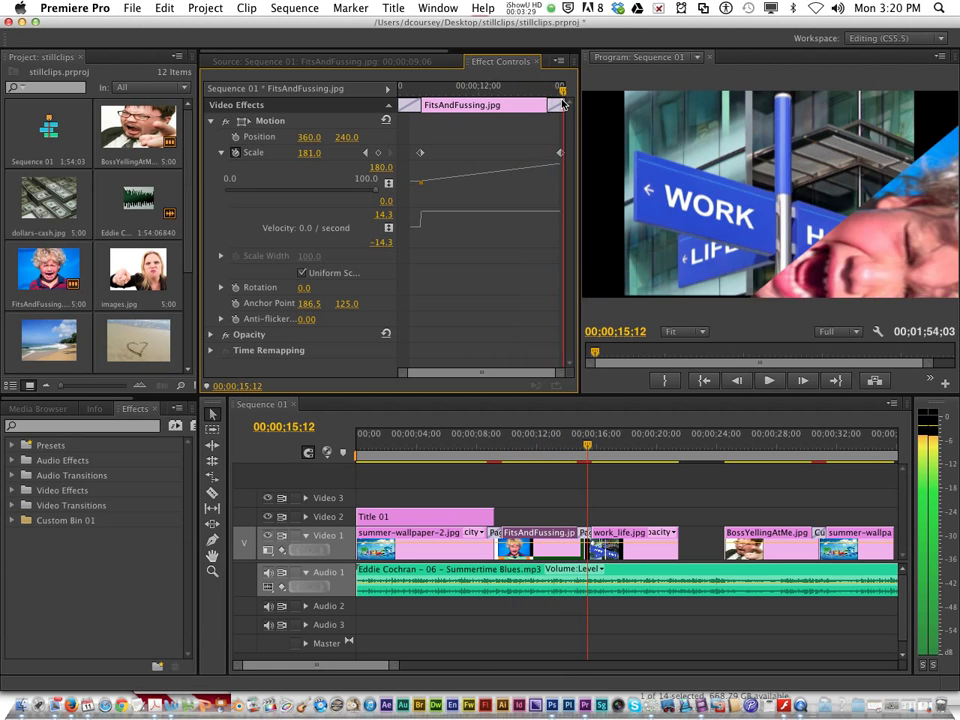
pyautogui.click(503, 443)
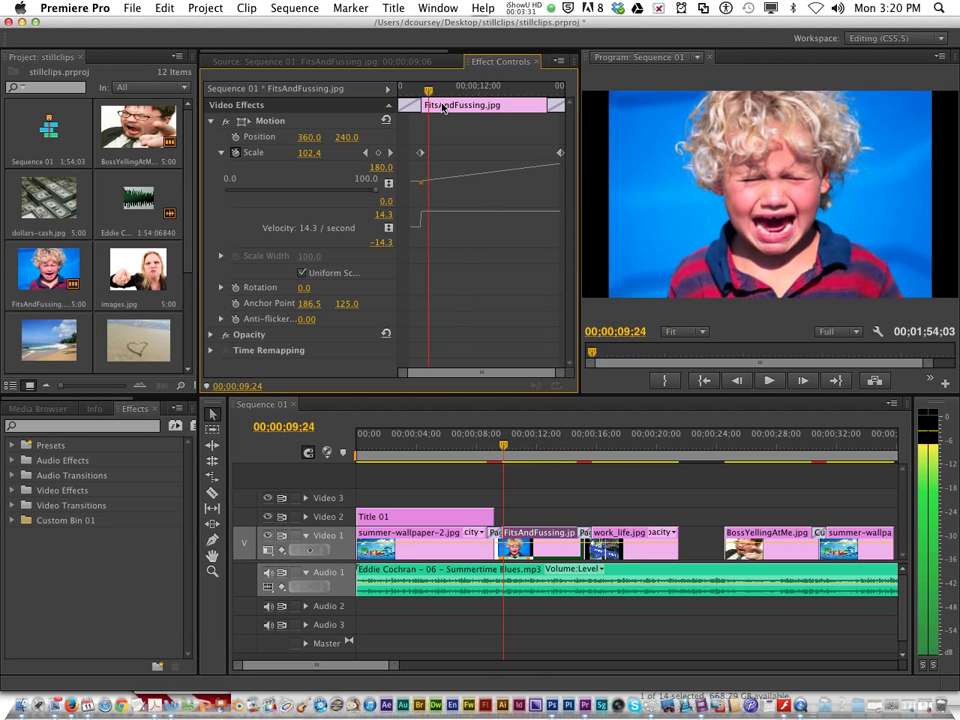
pyautogui.click(588, 445)
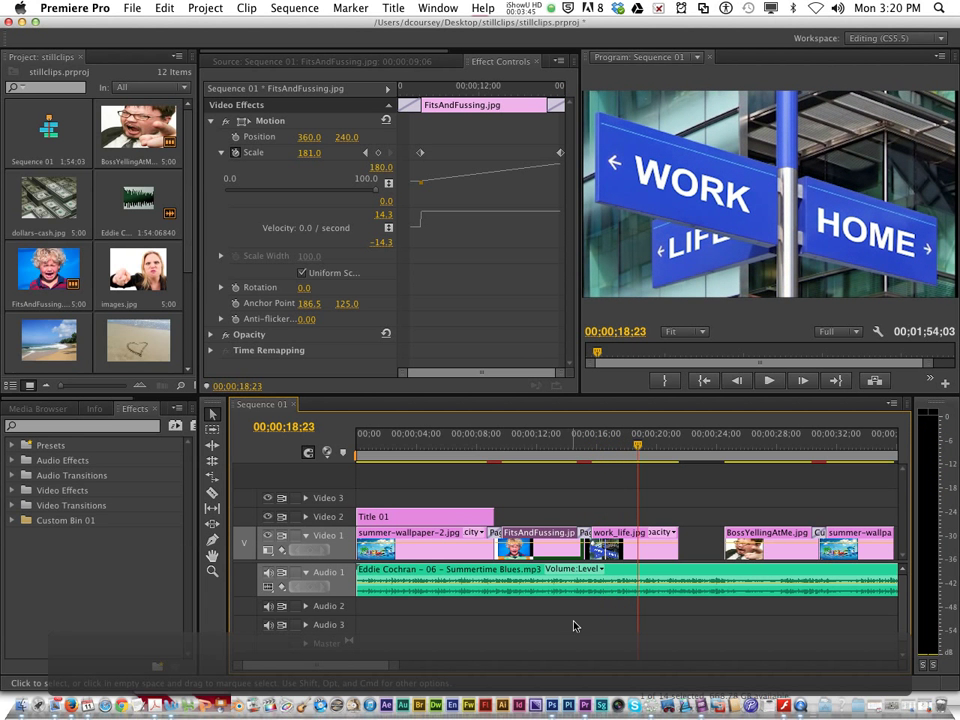
pyautogui.click(371, 452)
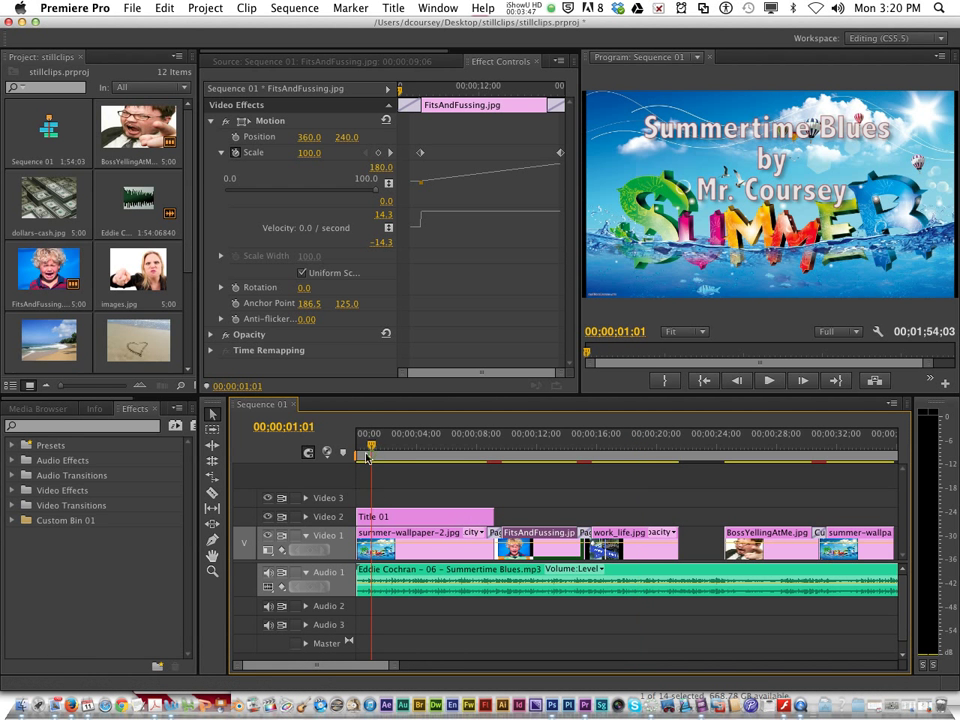
pyautogui.click(356, 445)
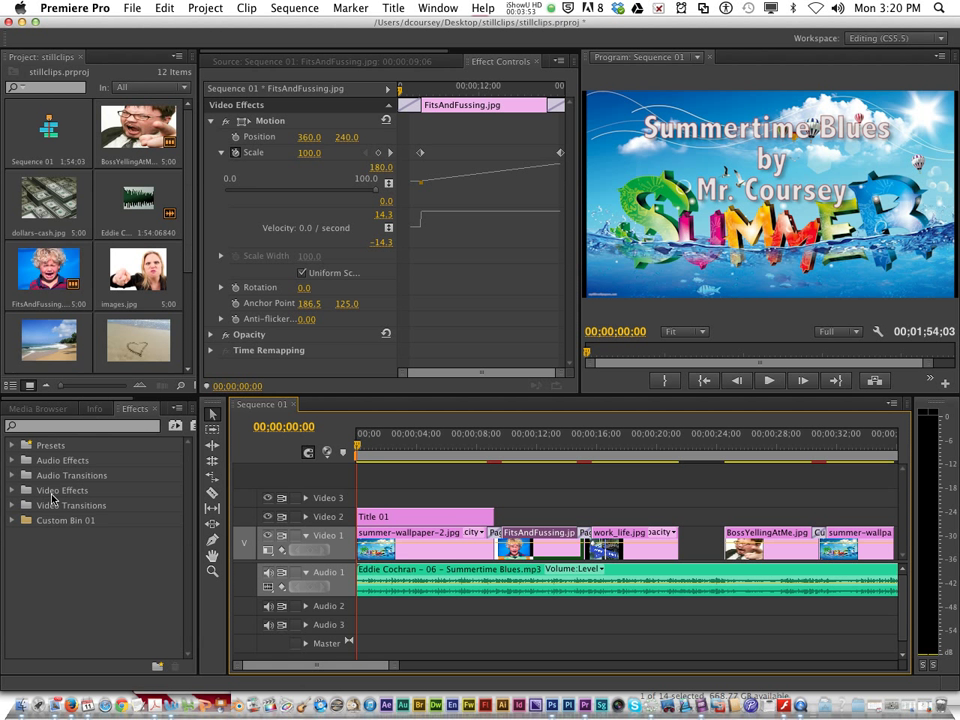
# Expand Video Transitions > Dissolve to list transitions such as Cross Dissolve.
pyautogui.click(13, 505)
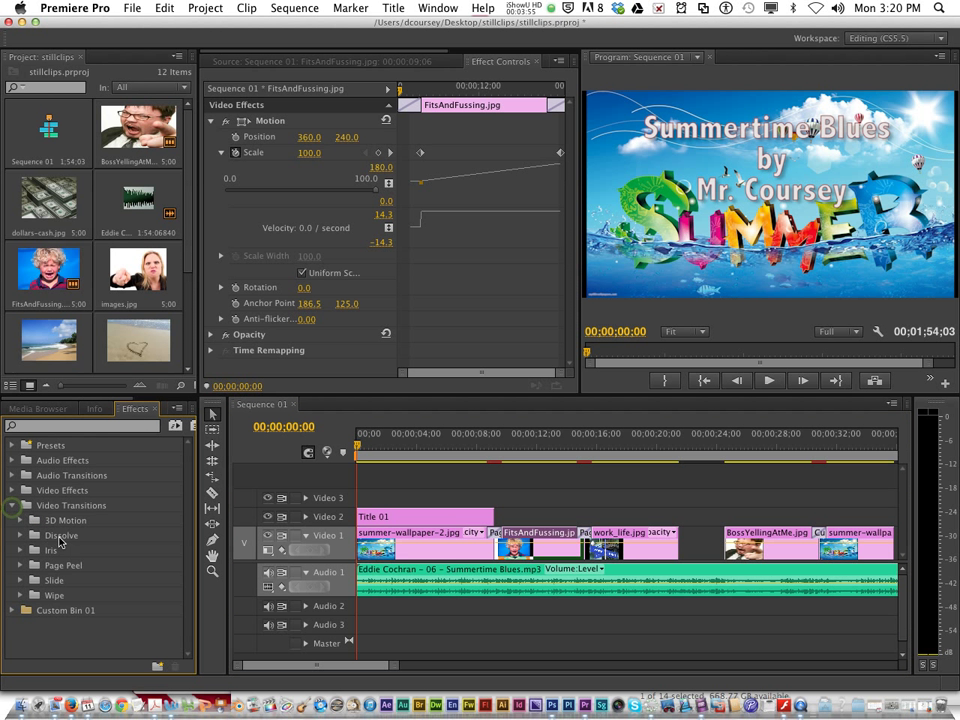
pyautogui.click(22, 535)
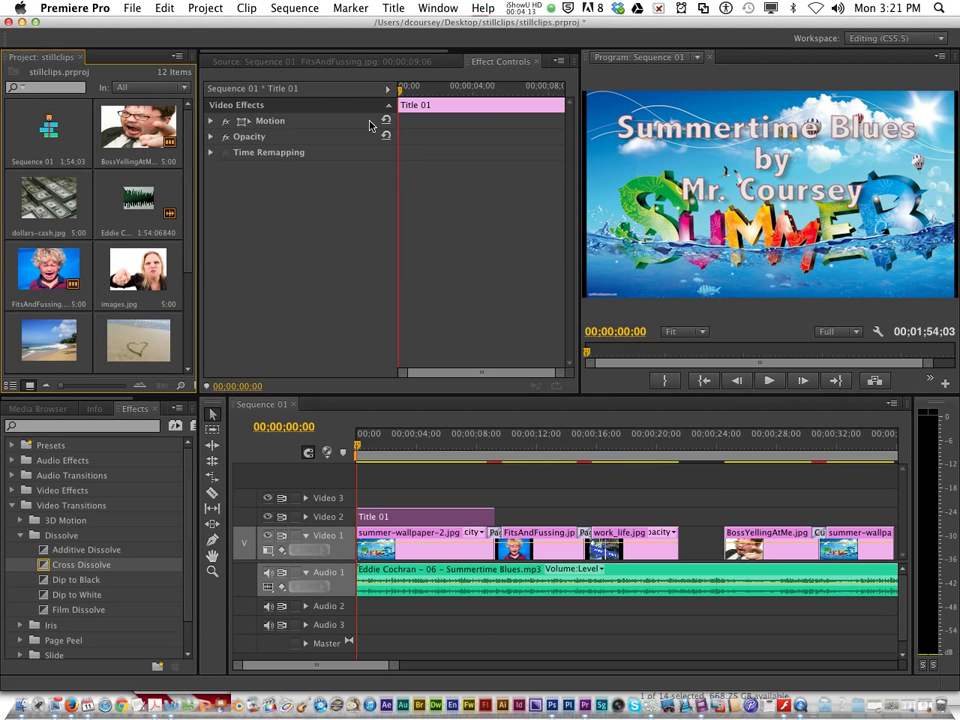
pyautogui.moveTo(290, 133)
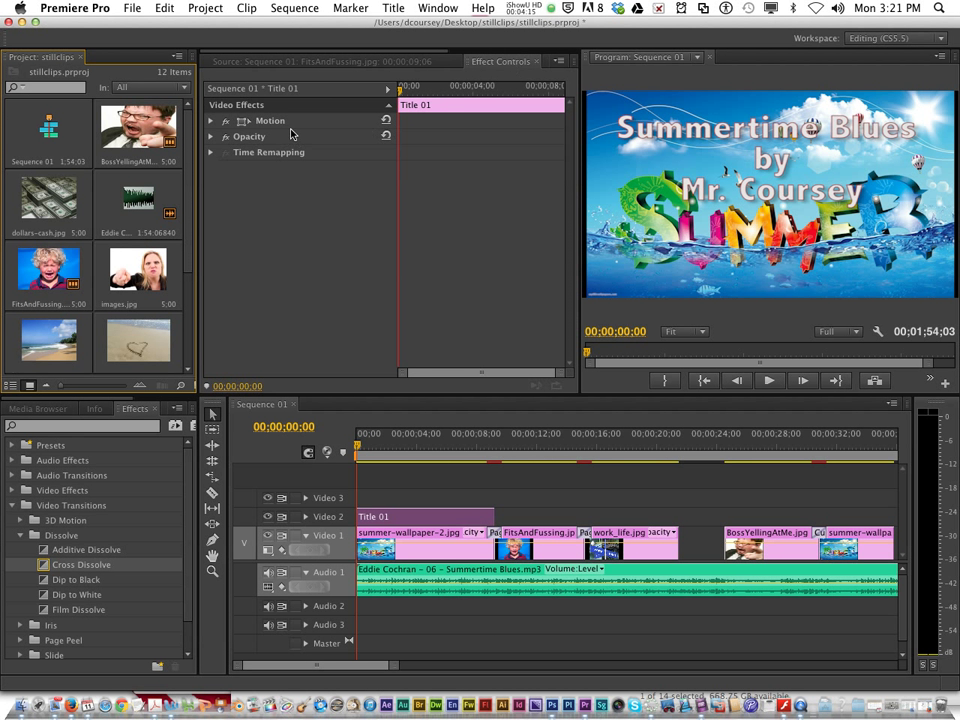
# Keyframe Title 01's Opacity at 23% at the start, rising to 100% about three seconds in.
pyautogui.click(211, 136)
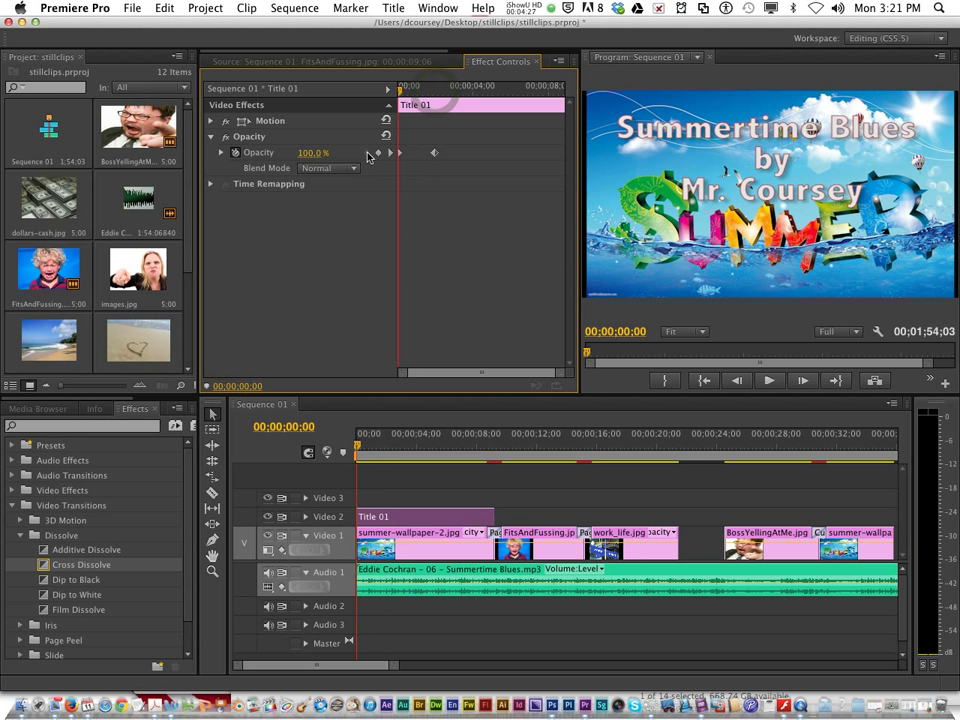
pyautogui.moveTo(315, 152); pyautogui.dragTo(310, 152)
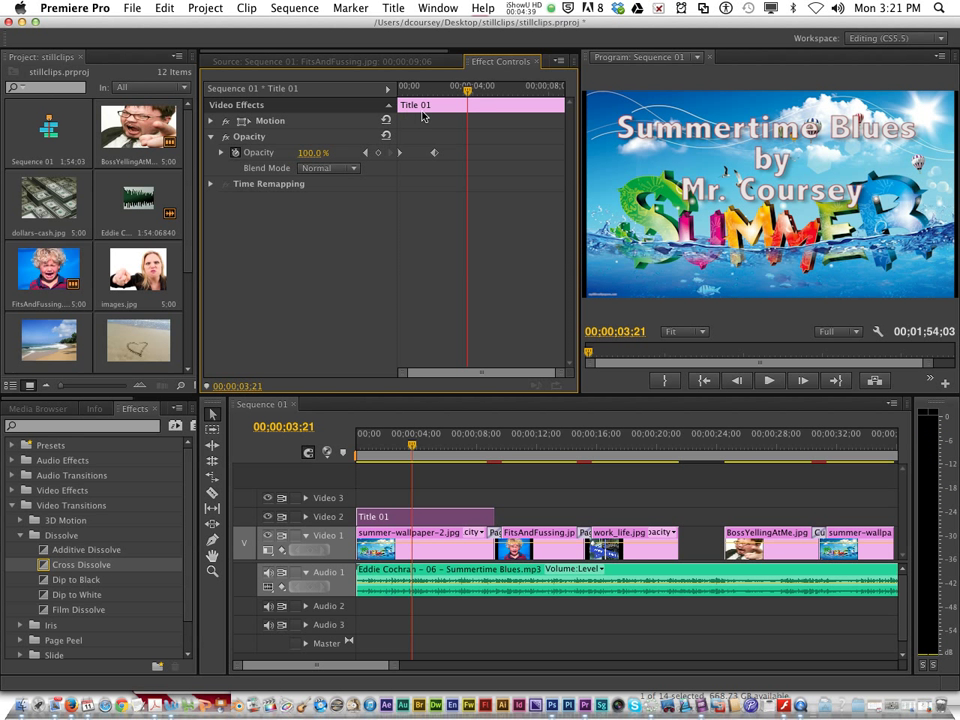
pyautogui.moveTo(485, 92)
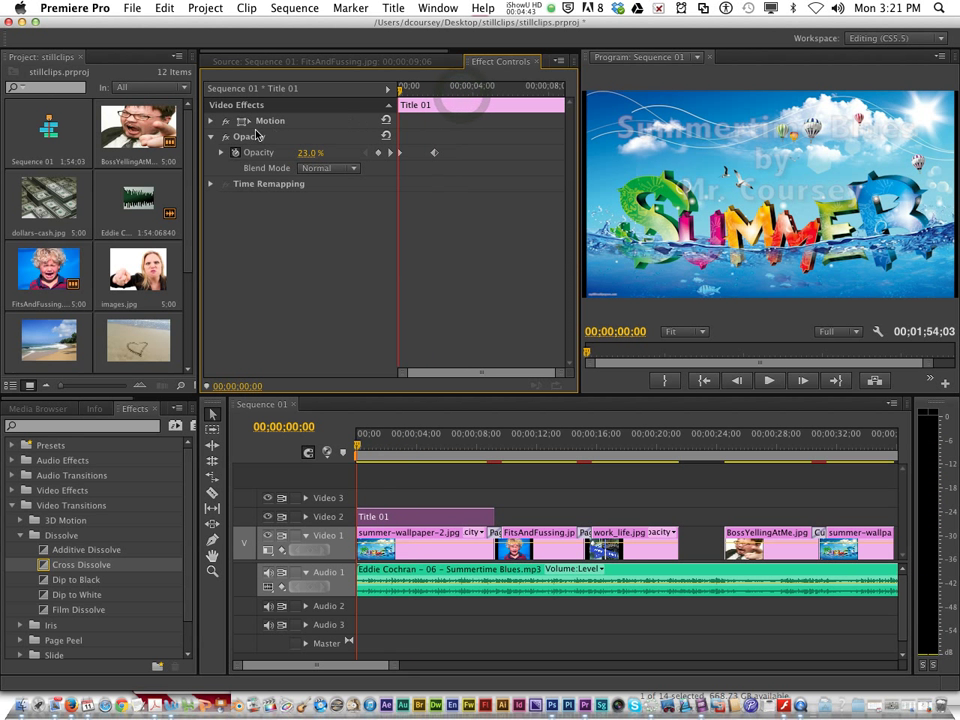
pyautogui.click(211, 120)
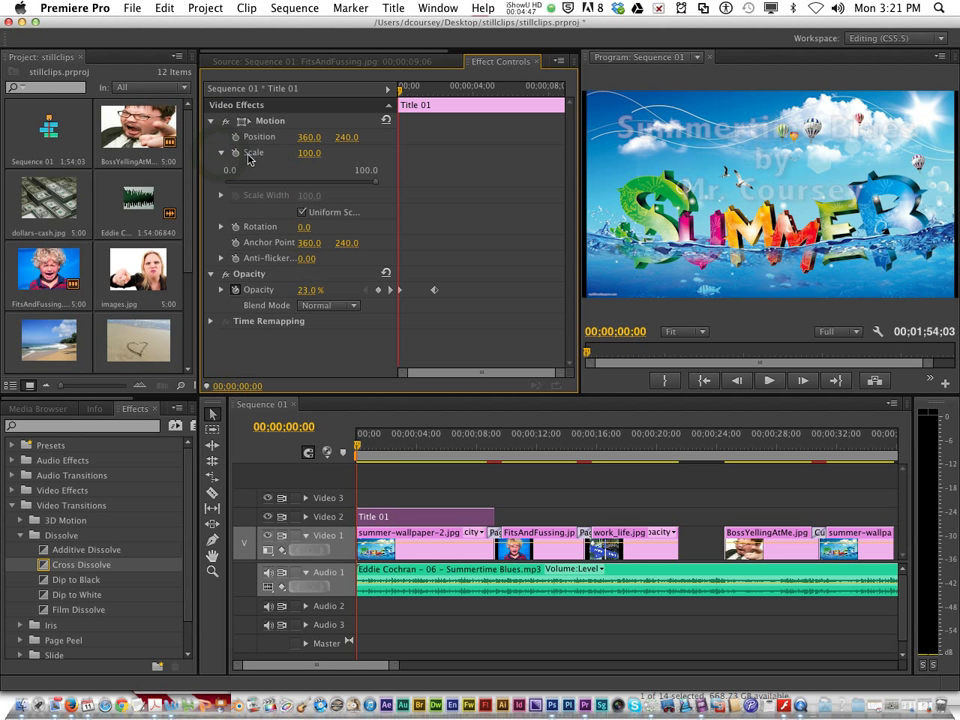
# Start Scale keyframing on Title 01 so it settles at 96 around four seconds.
pyautogui.click(221, 152)
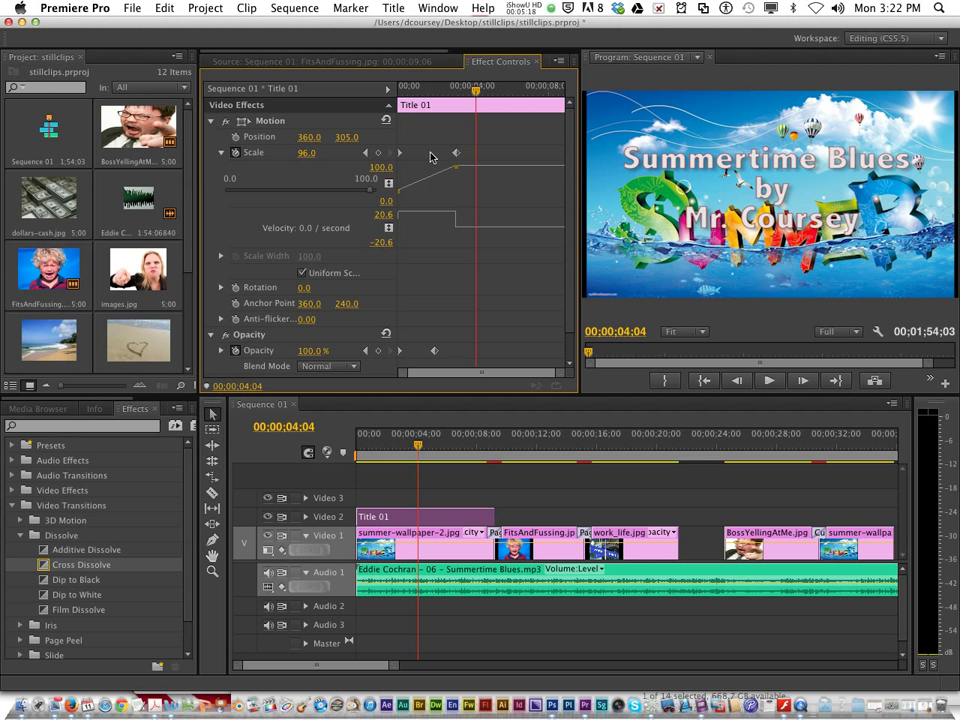
pyautogui.moveTo(313, 168)
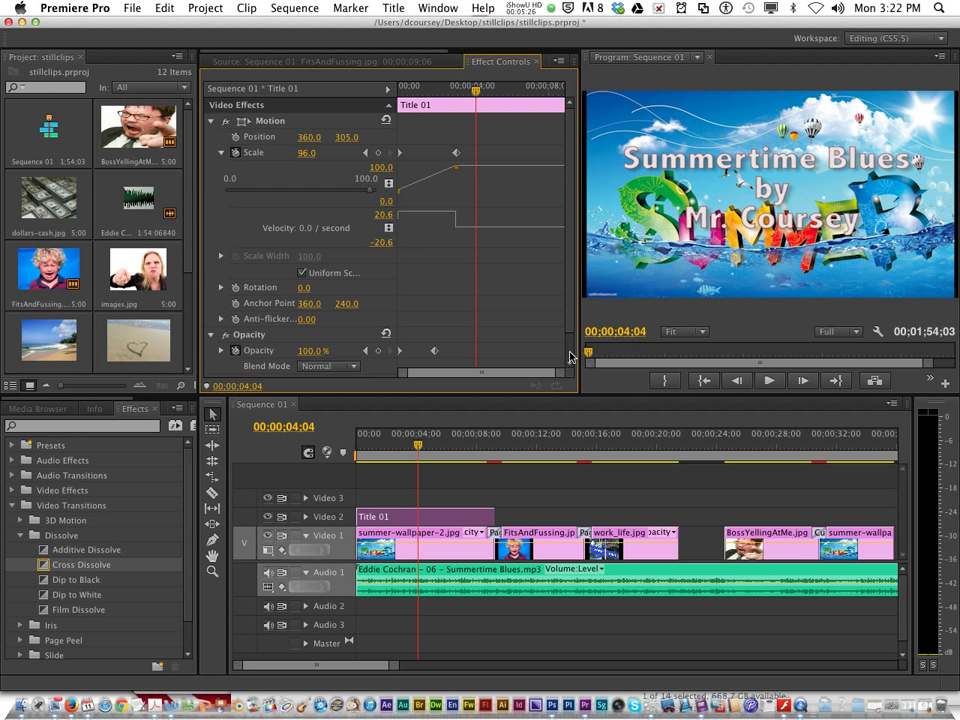
pyautogui.moveTo(416, 455)
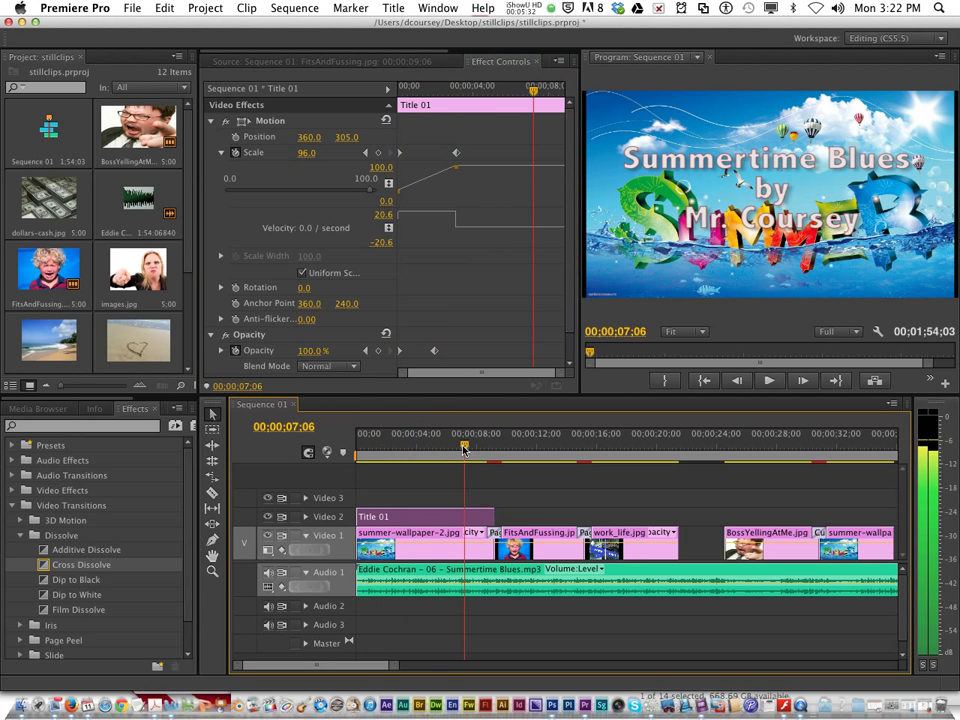
pyautogui.moveTo(530, 460)
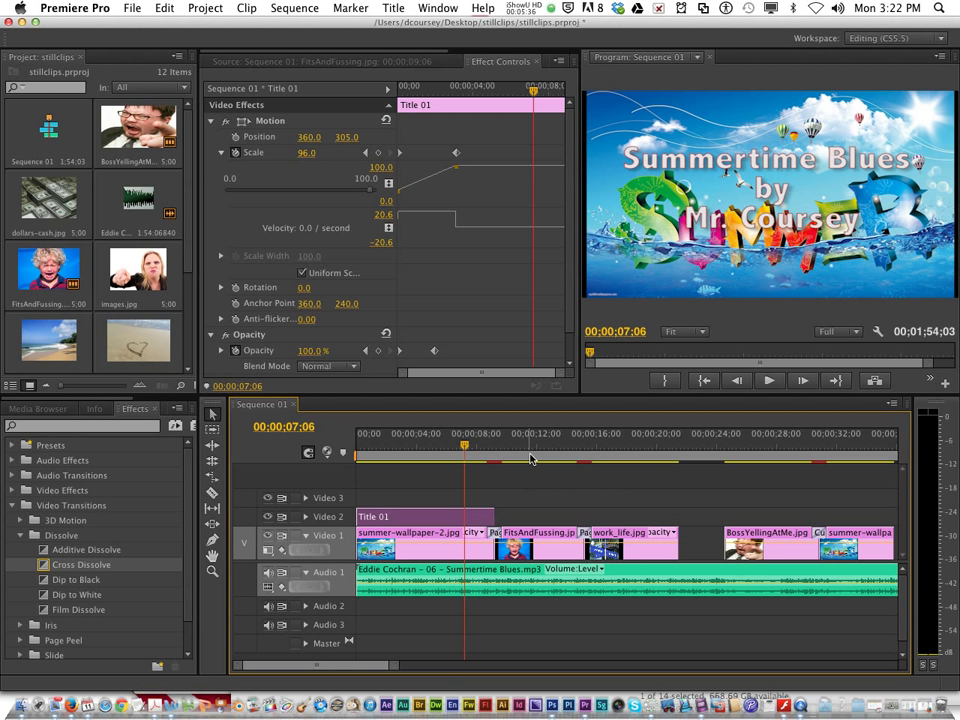
# Jump to around 14 seconds and select the FitsAndFussing.jpg clip in the timeline.
pyautogui.click(515, 446)
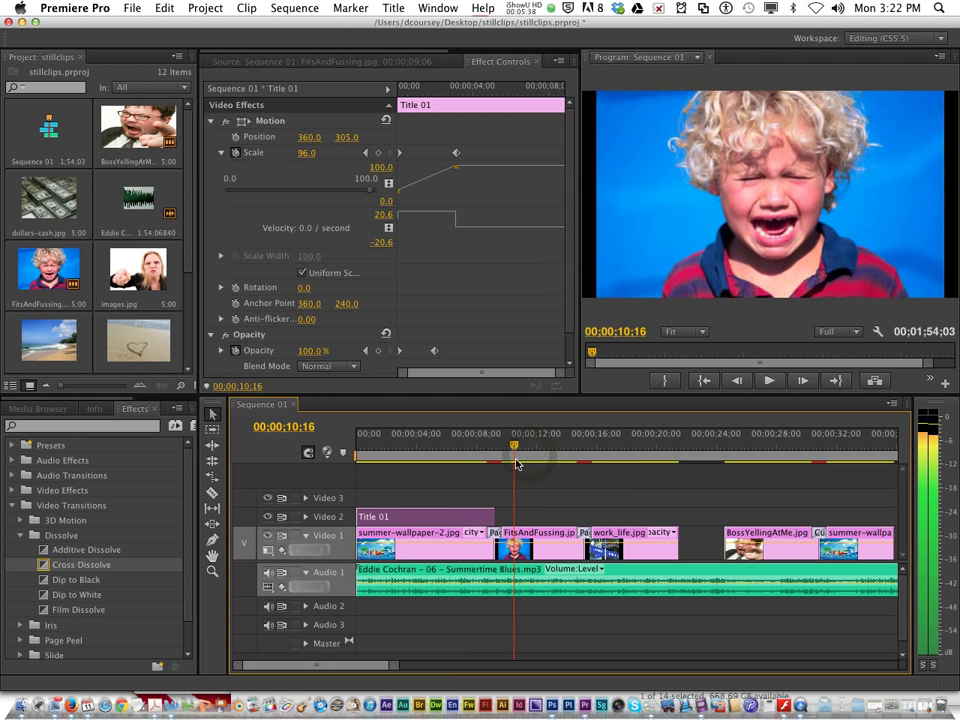
pyautogui.click(567, 452)
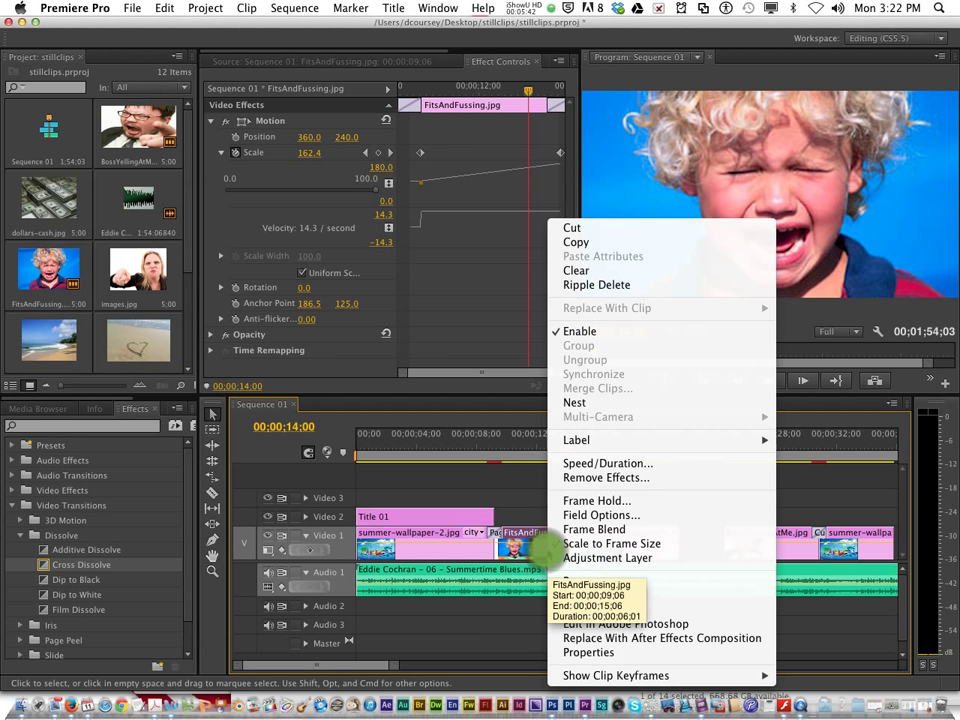
pyautogui.moveTo(576, 242)
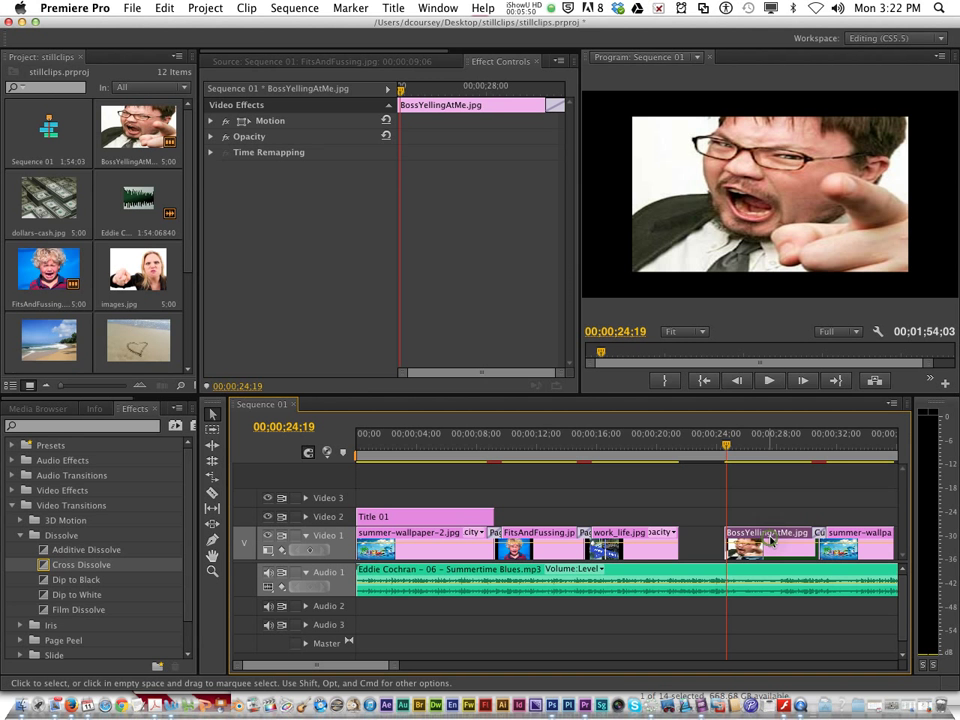
# Paste the copied zoom attributes onto the BossYellingAtMe.jpg clip in the timeline.
pyautogui.rightClick(767, 532)
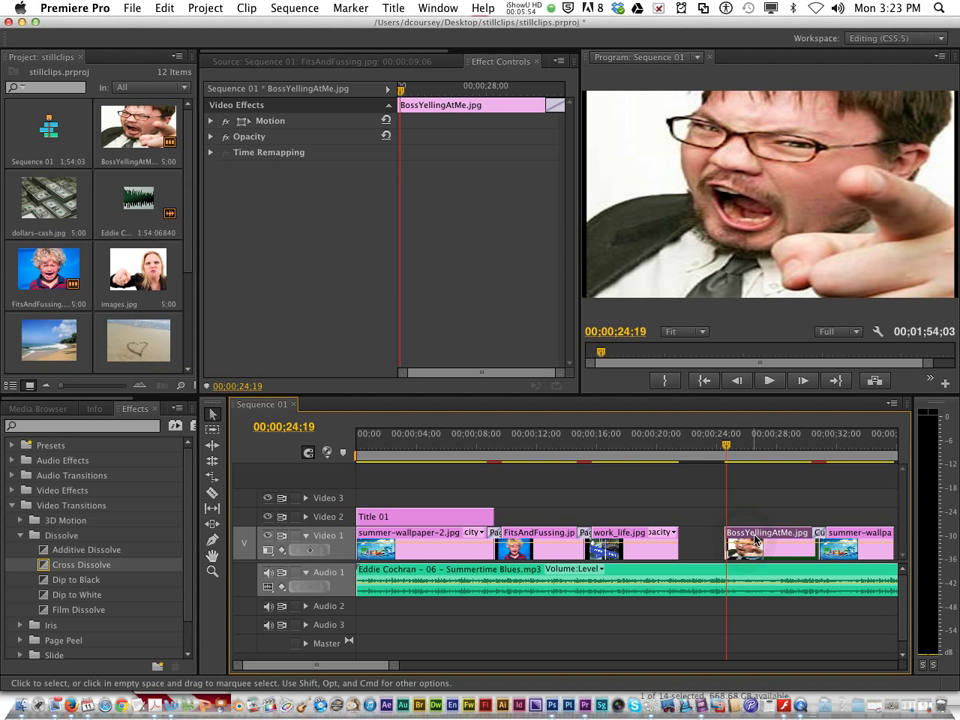
pyautogui.rightClick(765, 540)
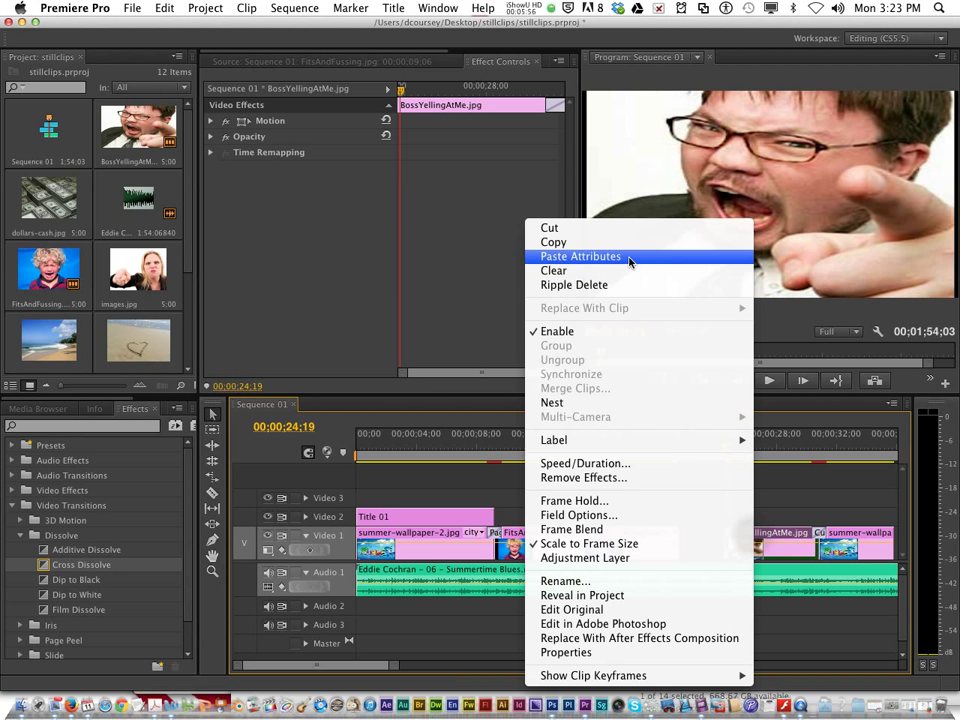
pyautogui.click(580, 256)
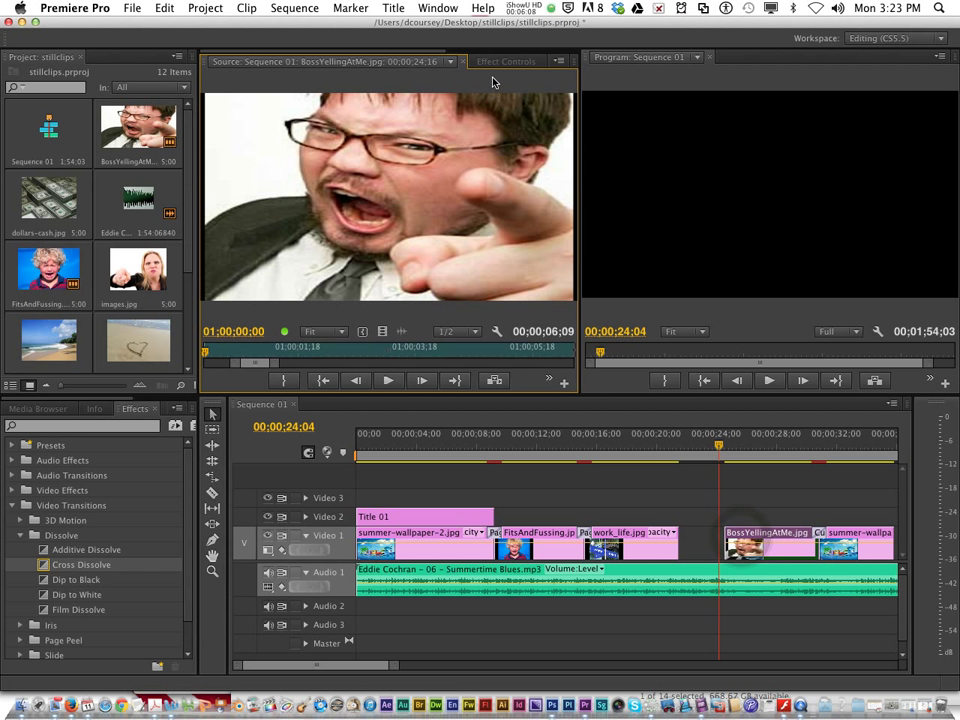
# Switch back to the Effect Controls panel to show the clip's Motion settings.
pyautogui.click(507, 61)
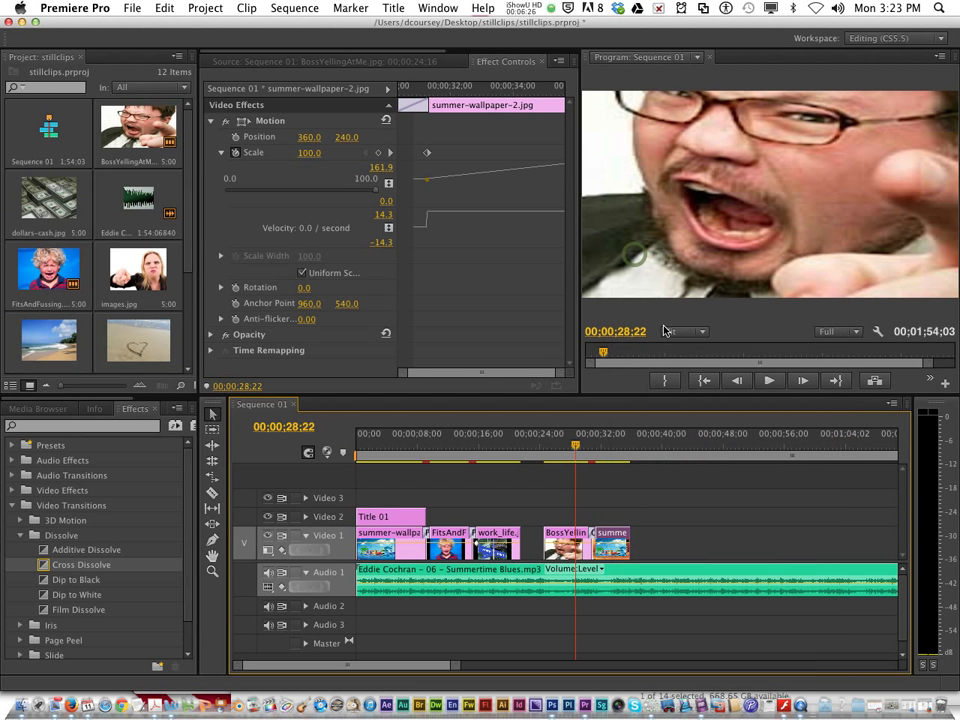
pyautogui.click(628, 445)
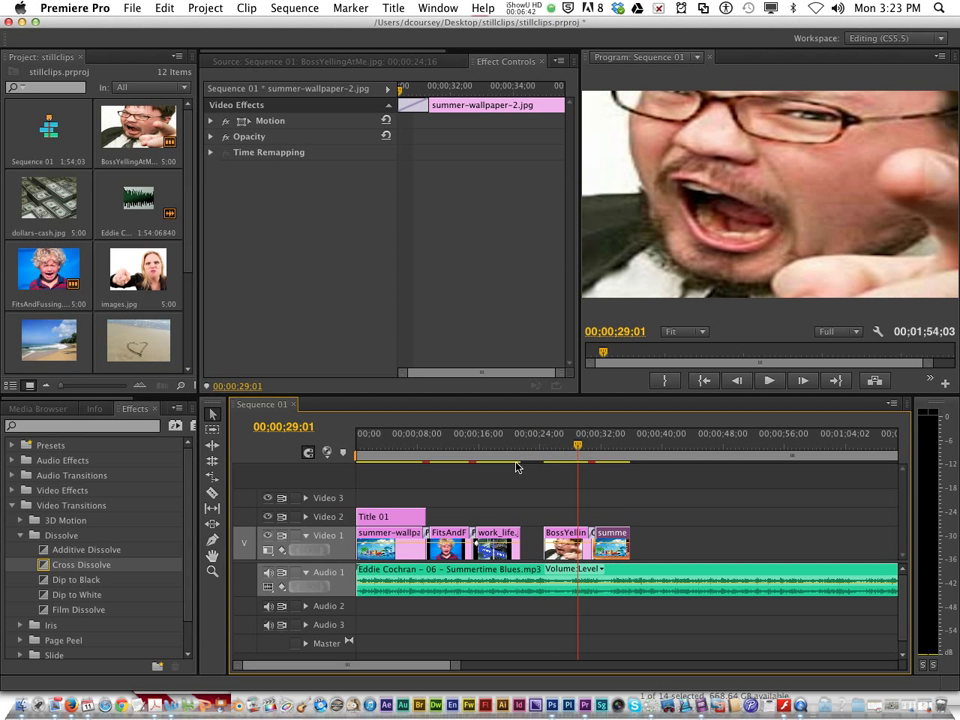
pyautogui.moveTo(431, 299)
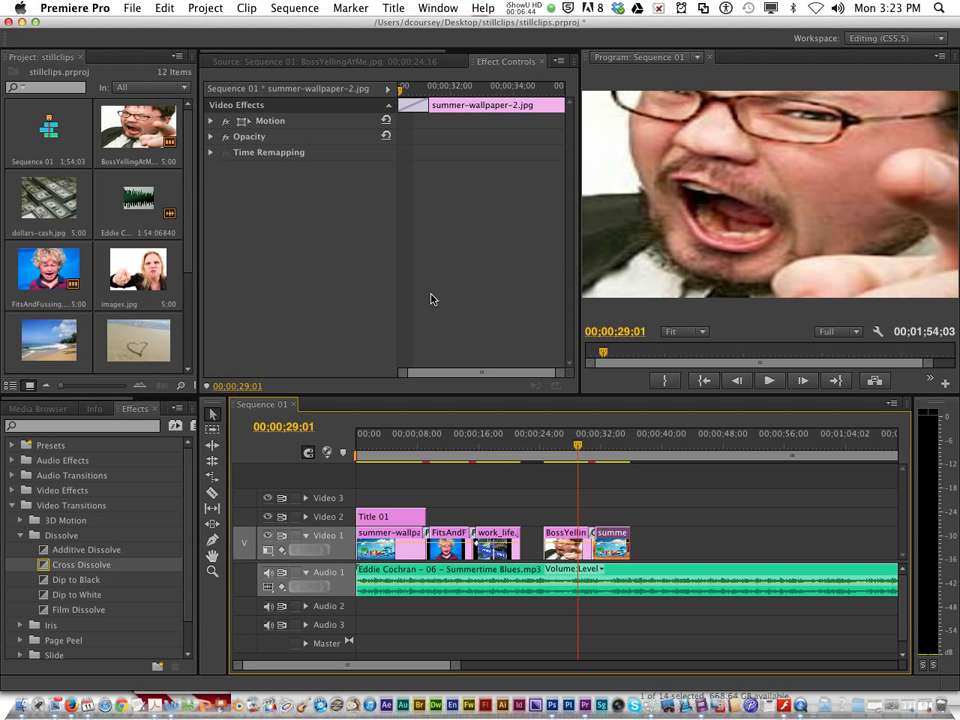
pyautogui.moveTo(479, 355)
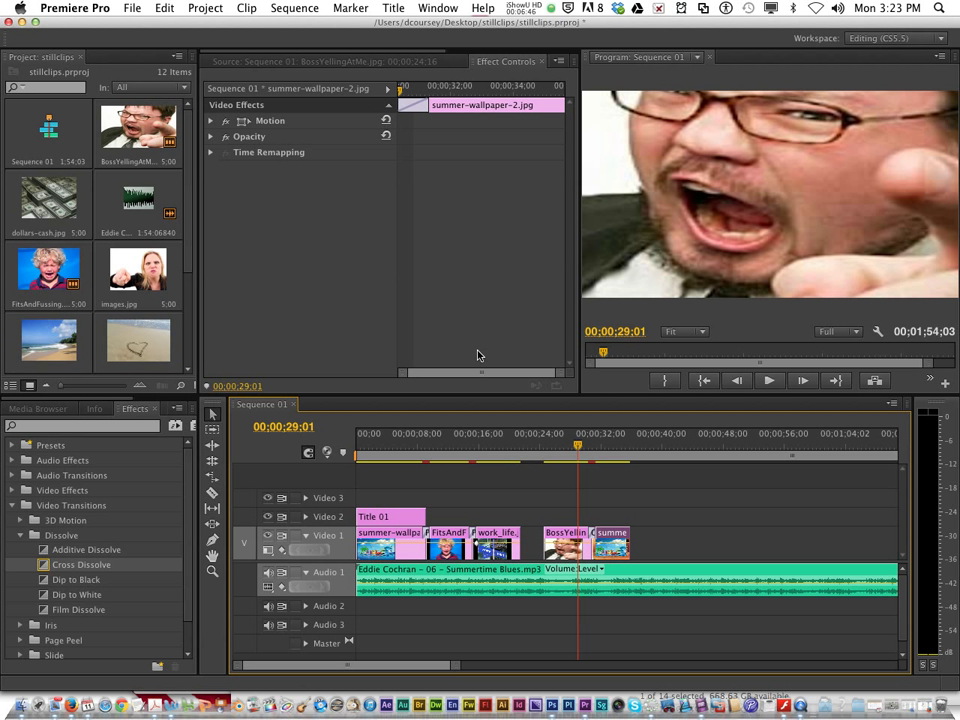
pyautogui.moveTo(578, 450)
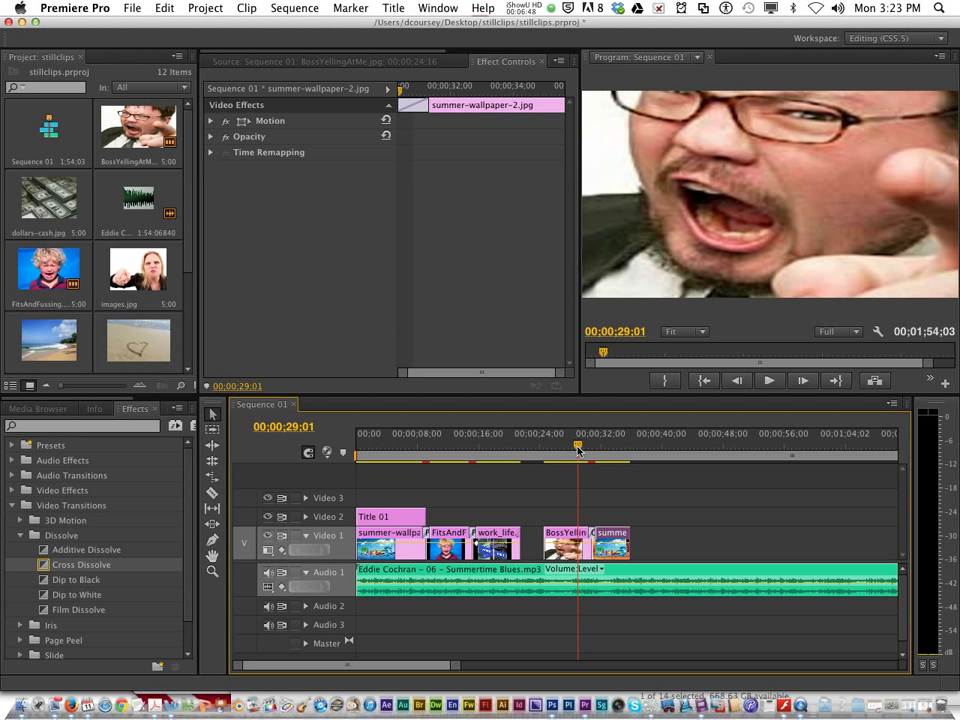